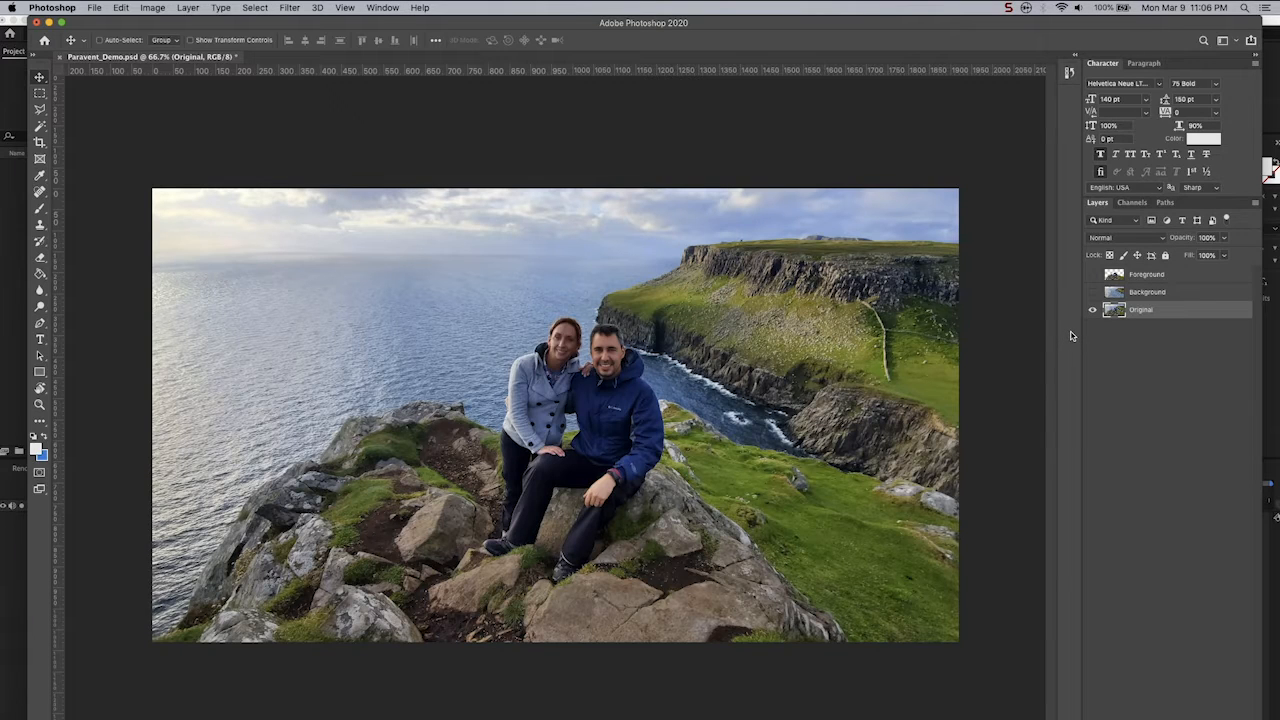
# Preview the Original and Foreground layers, then leave only the water-and-cliff Background visible.
pyautogui.click(1091, 310)
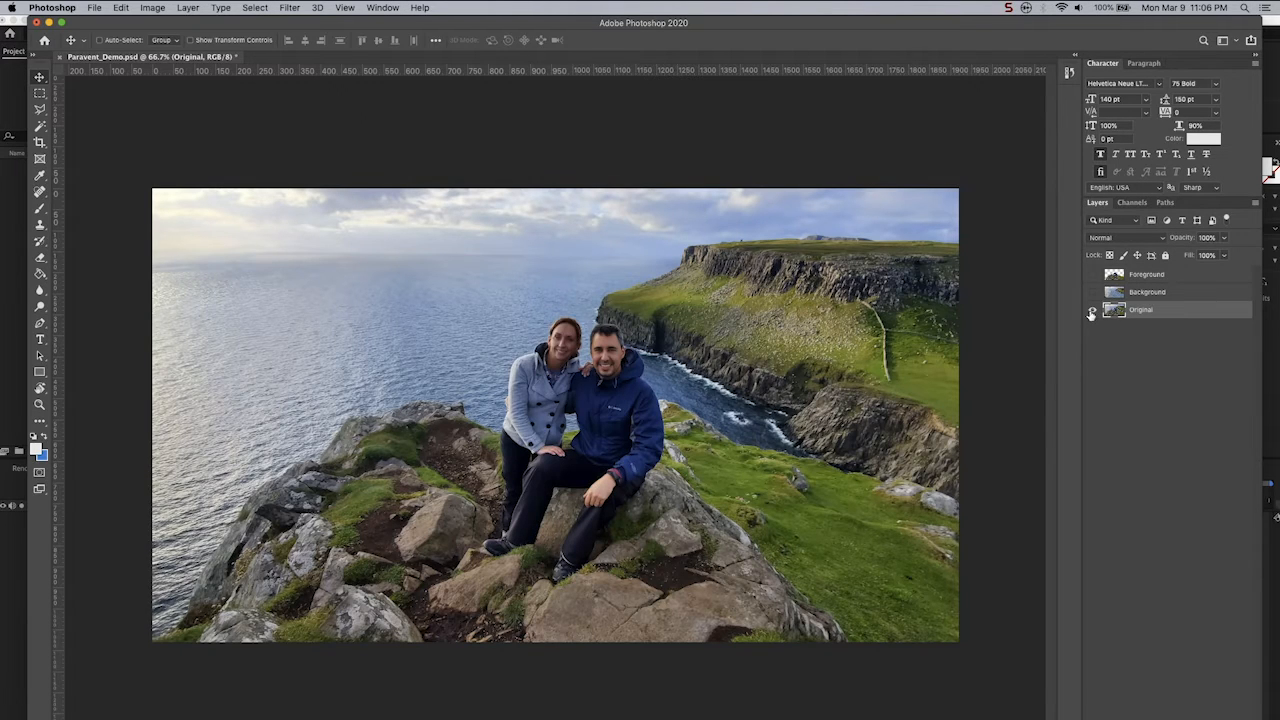
pyautogui.click(1092, 309)
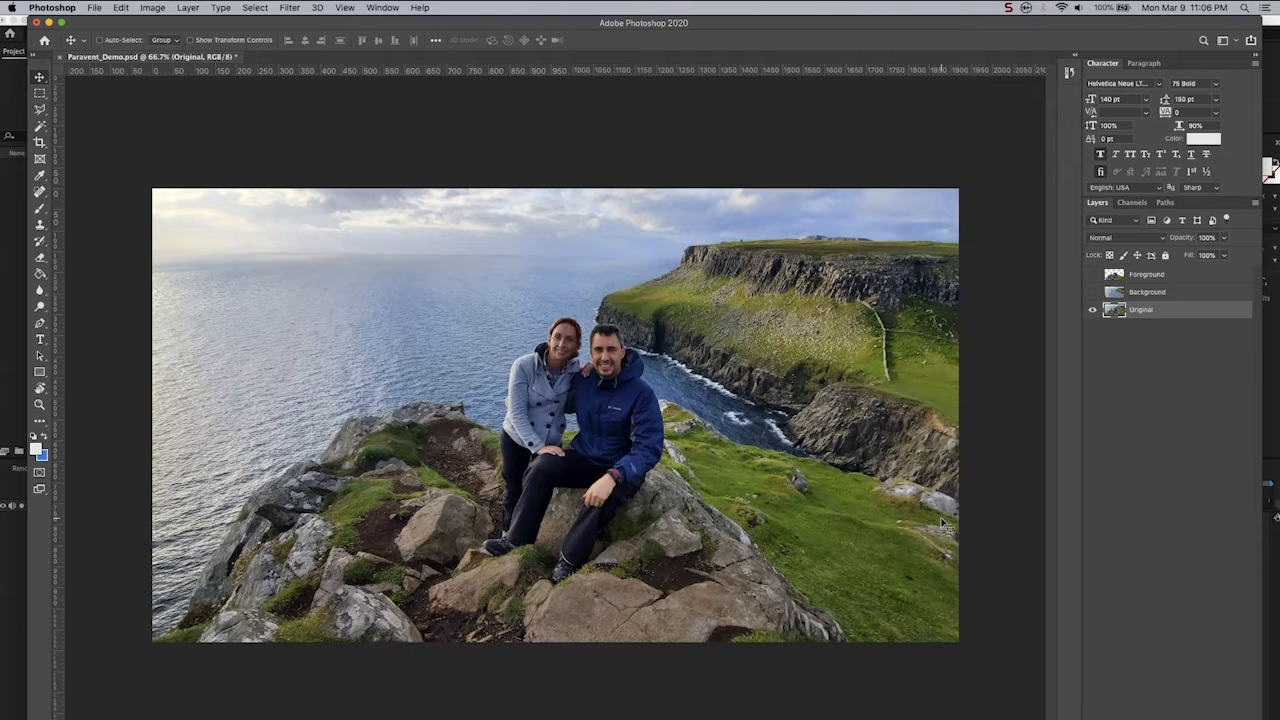
pyautogui.moveTo(660, 448)
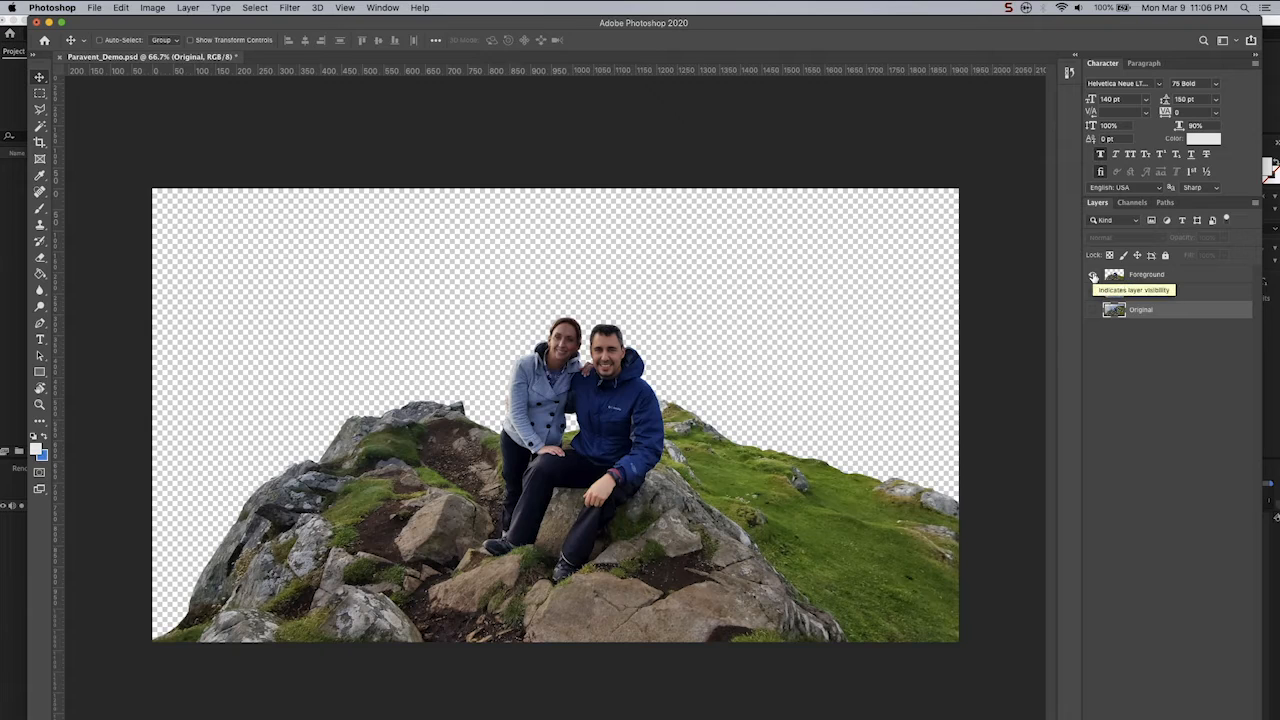
pyautogui.click(1094, 291)
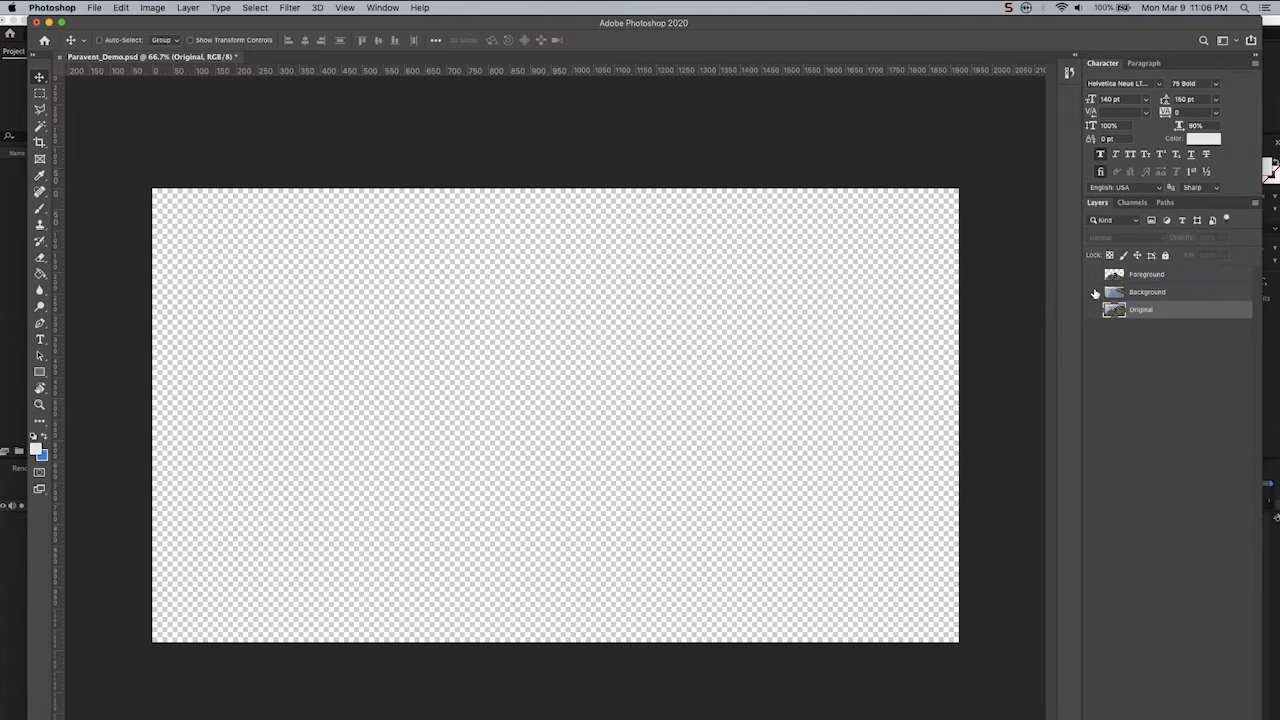
pyautogui.click(1092, 291)
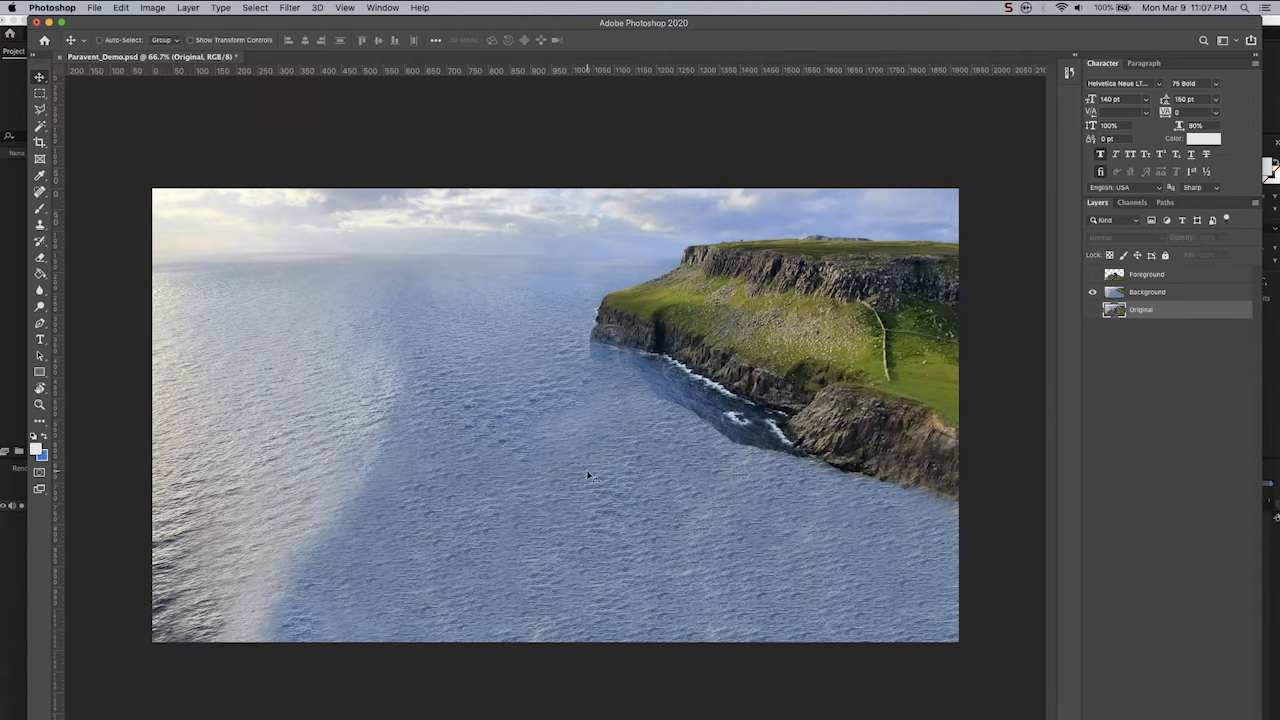
pyautogui.moveTo(625, 487)
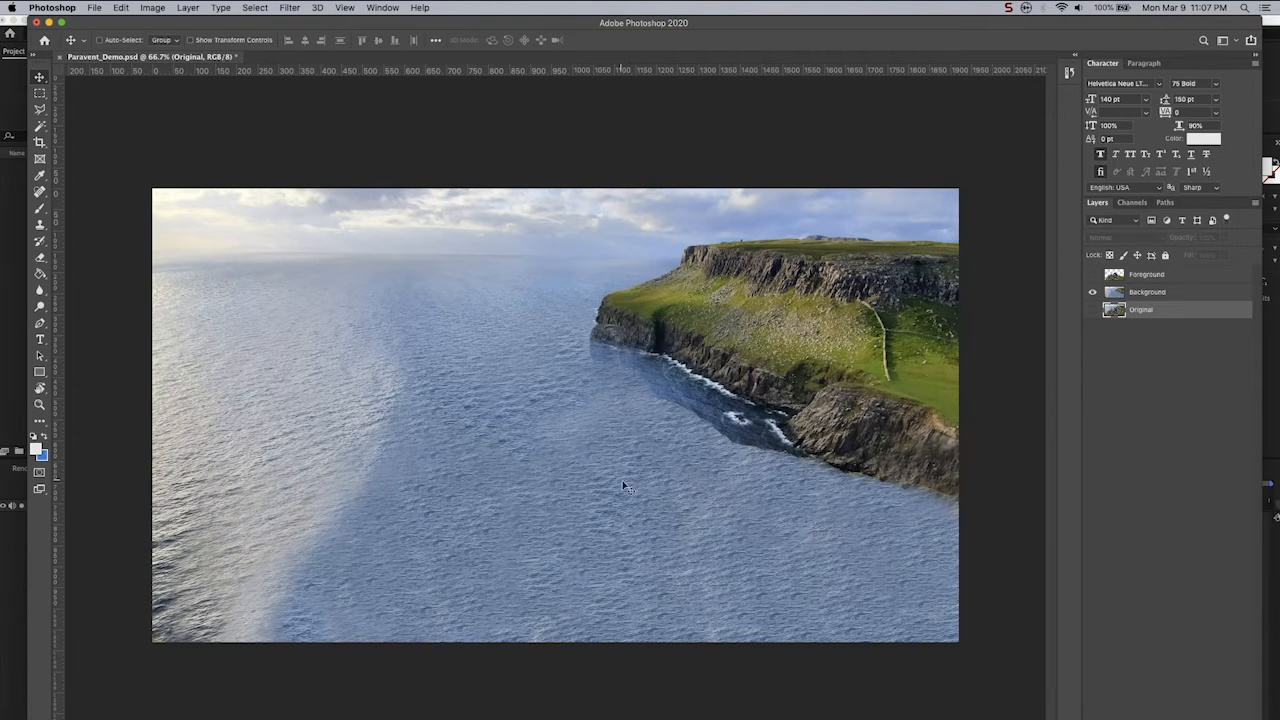
pyautogui.moveTo(707, 505)
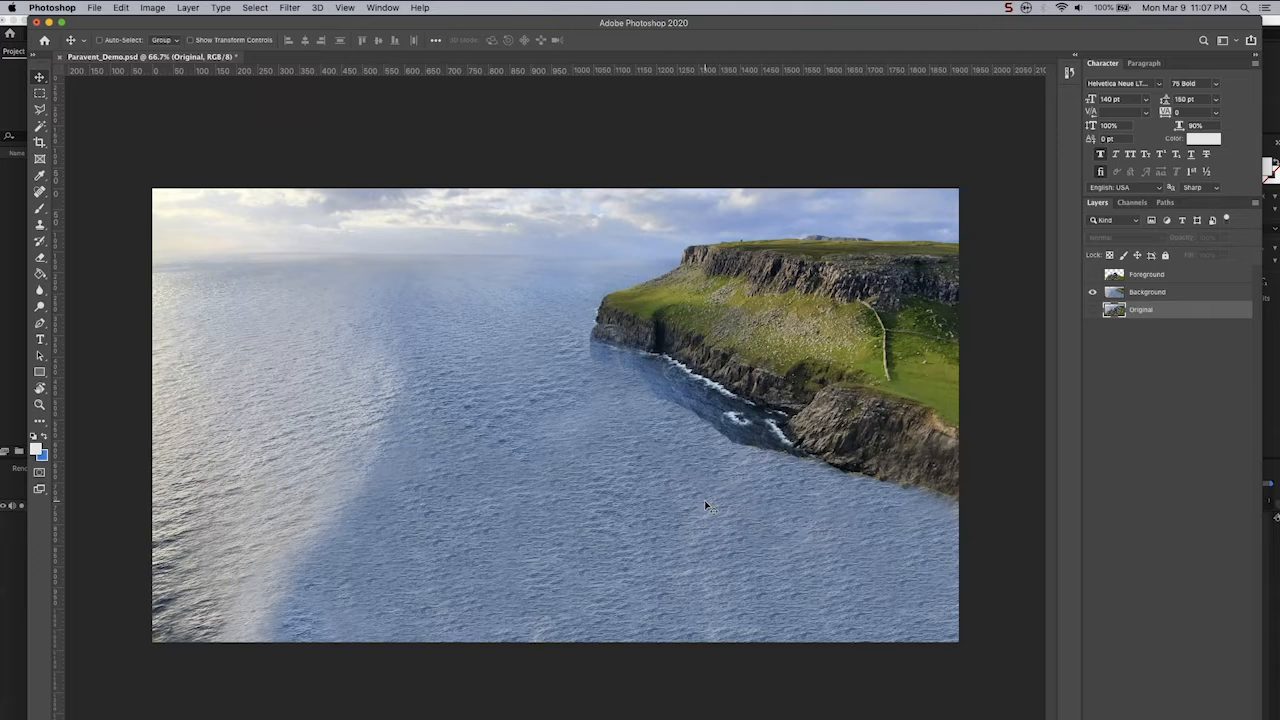
pyautogui.moveTo(628, 485)
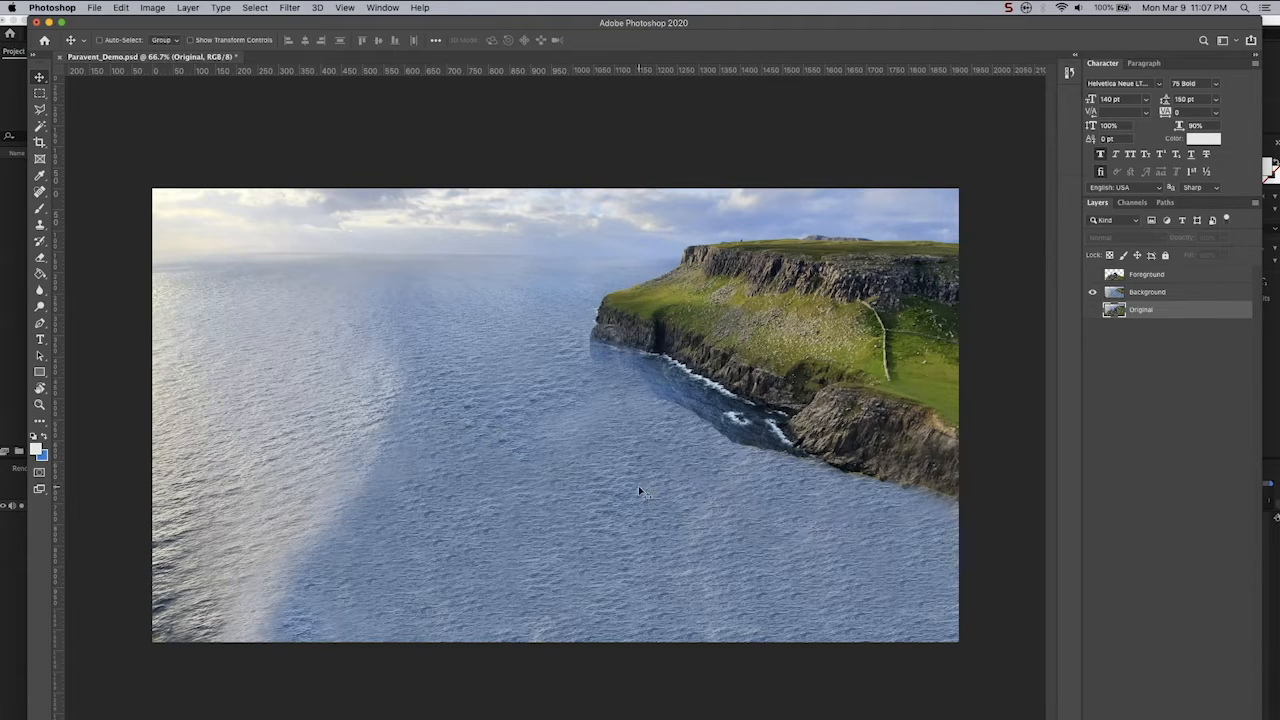
pyautogui.moveTo(580, 477)
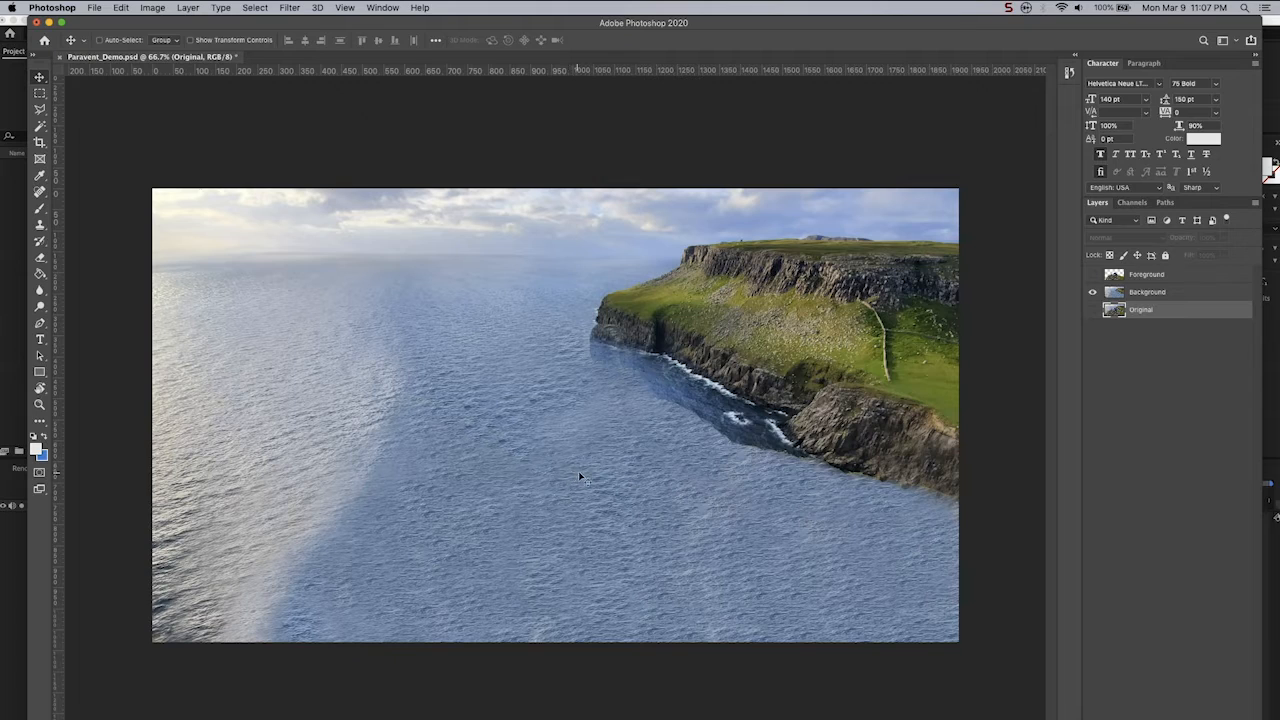
pyautogui.moveTo(717, 497)
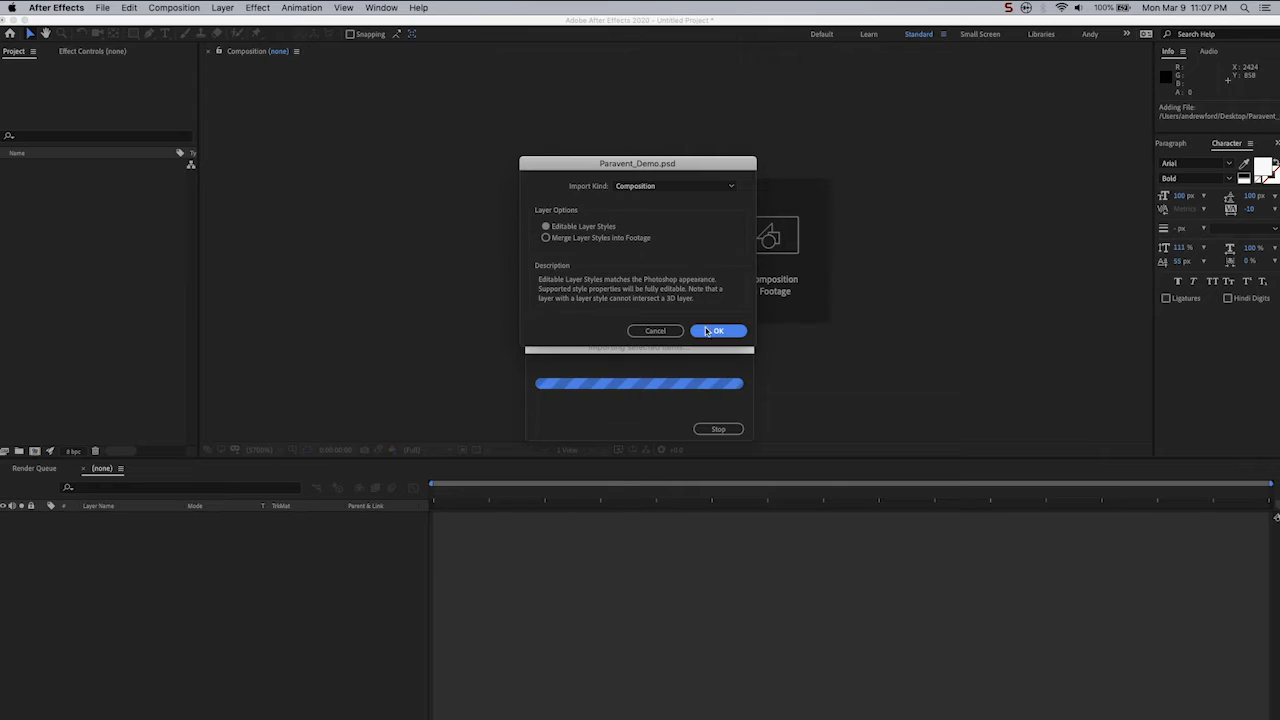
# Import the PSD as a composition, pre-compose ForegroundPC and BackgroundPC, and open ForegroundPC.
pyautogui.click(718, 331)
pyautogui.write('ForegroundPC')
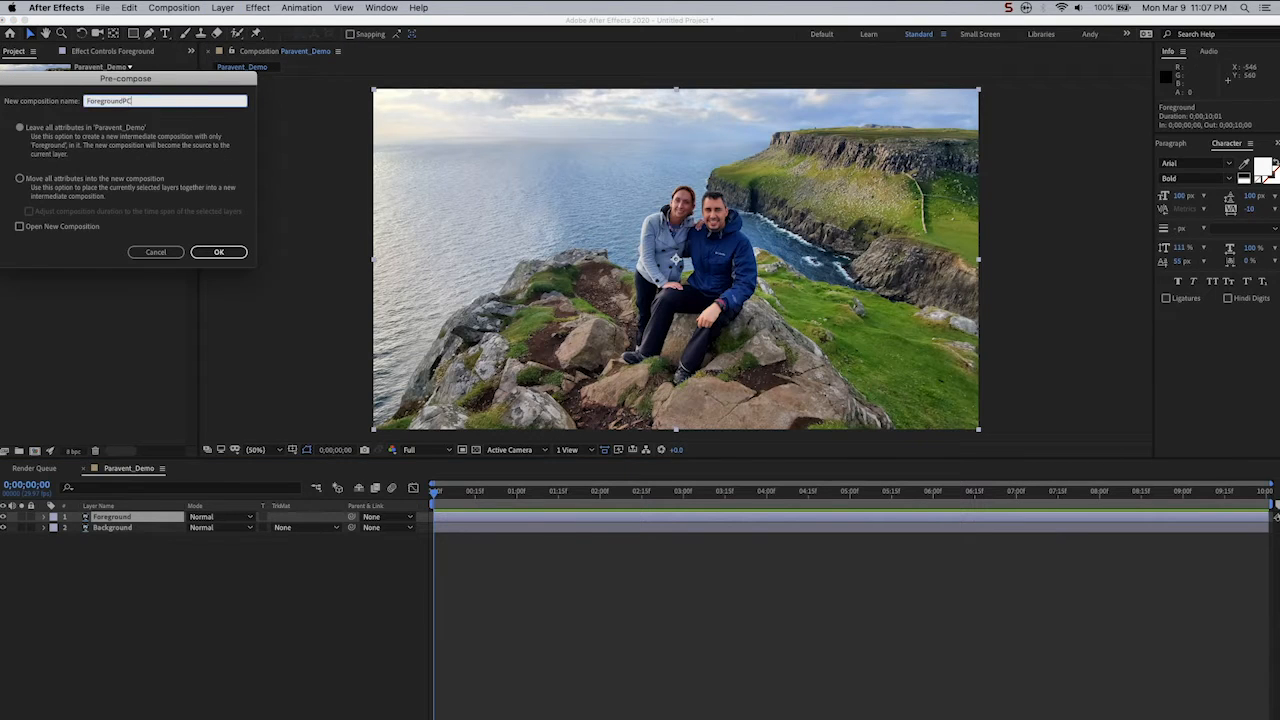
pyautogui.click(218, 251)
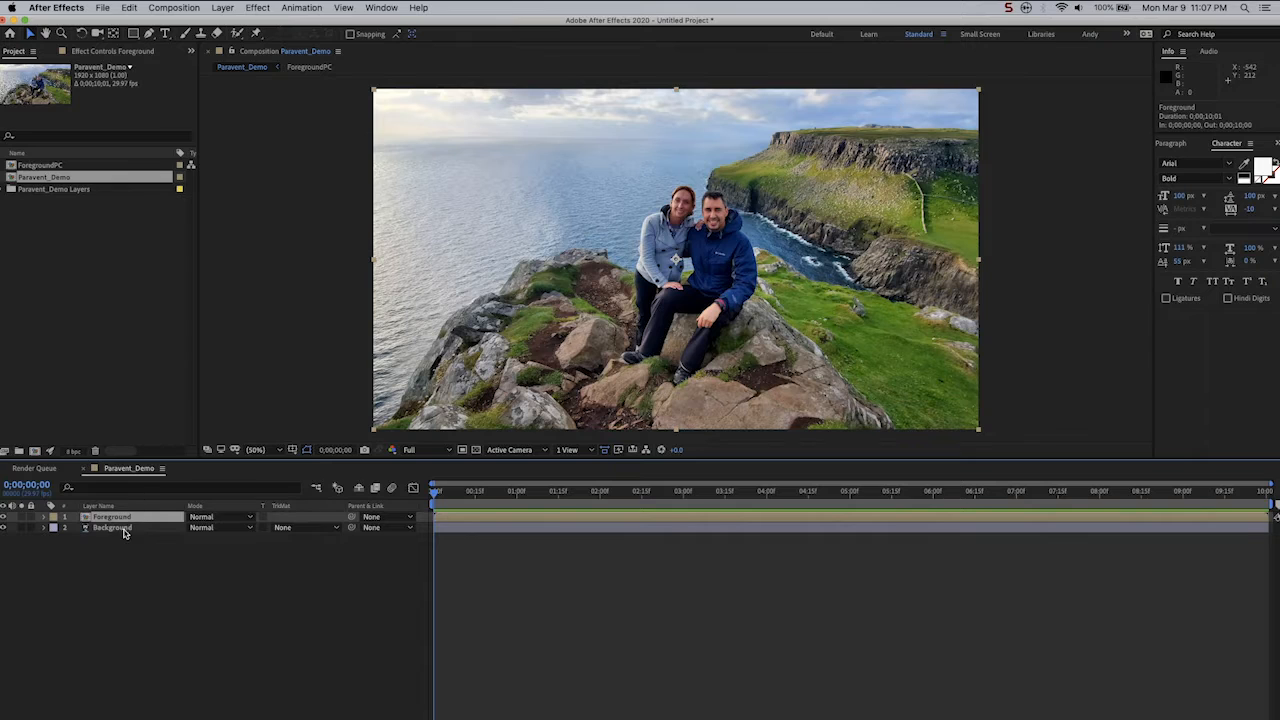
pyautogui.click(222, 7)
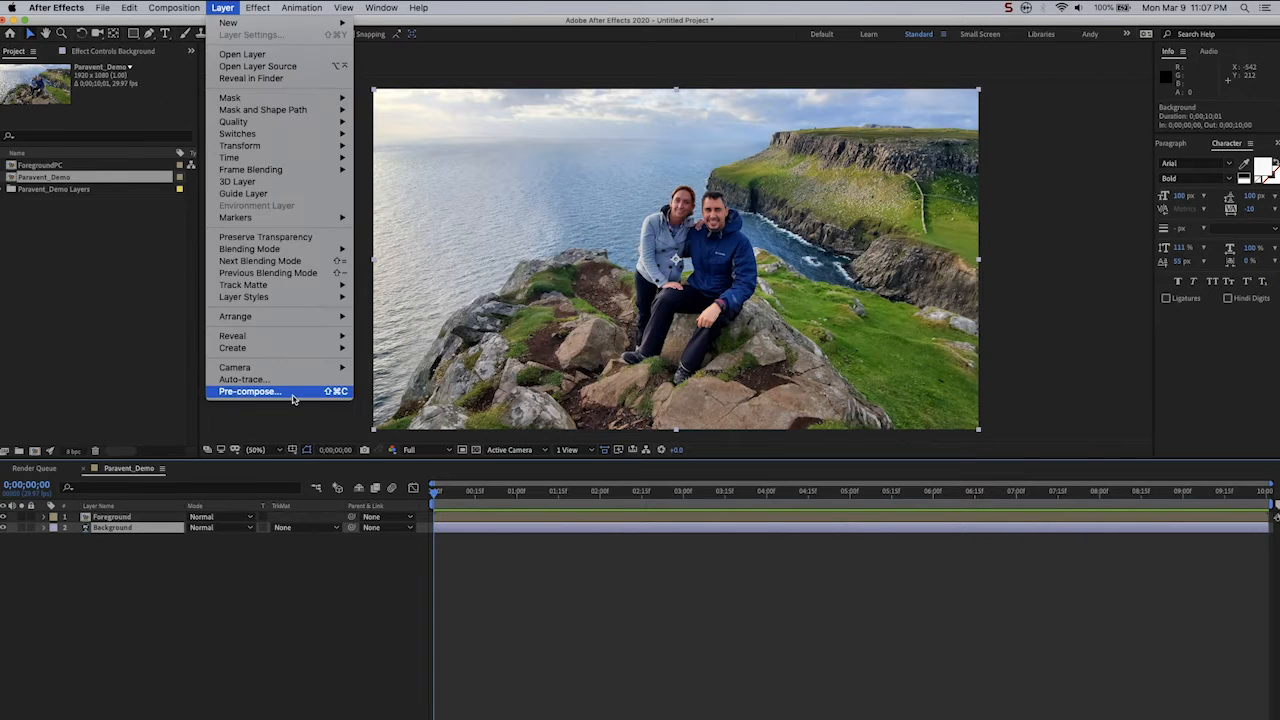
pyautogui.click(248, 391)
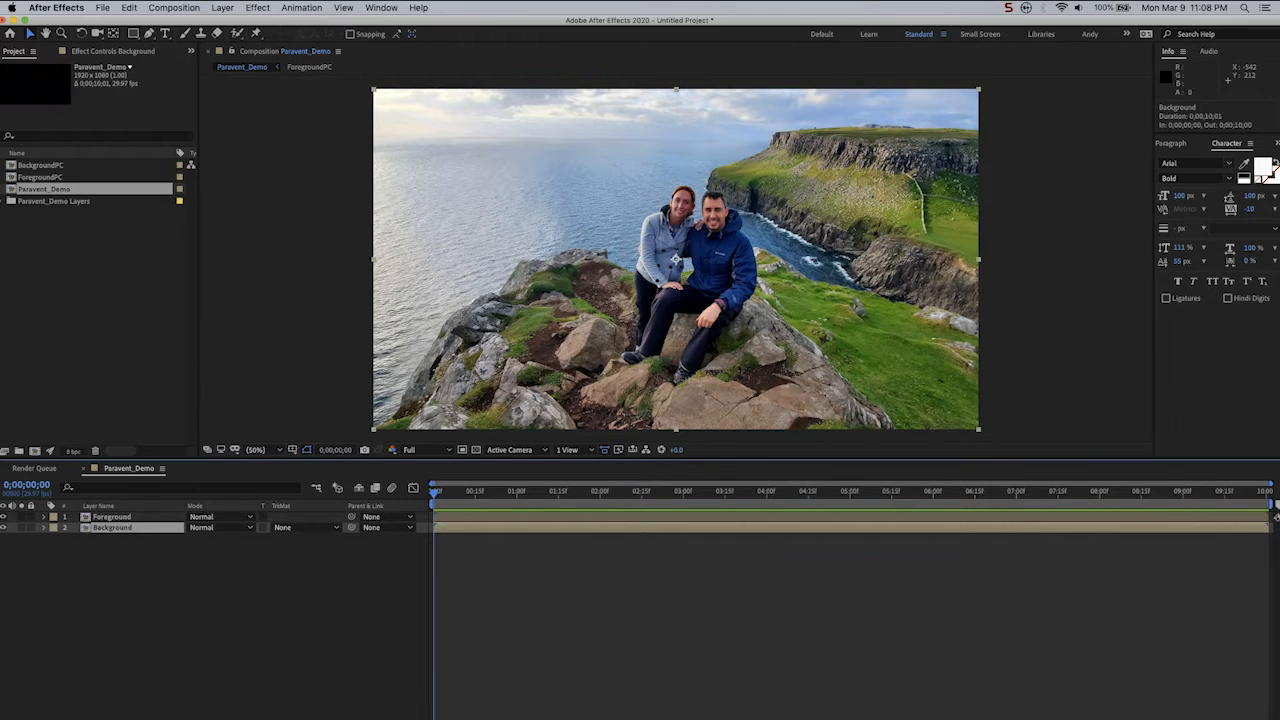
pyautogui.doubleClick(42, 177)
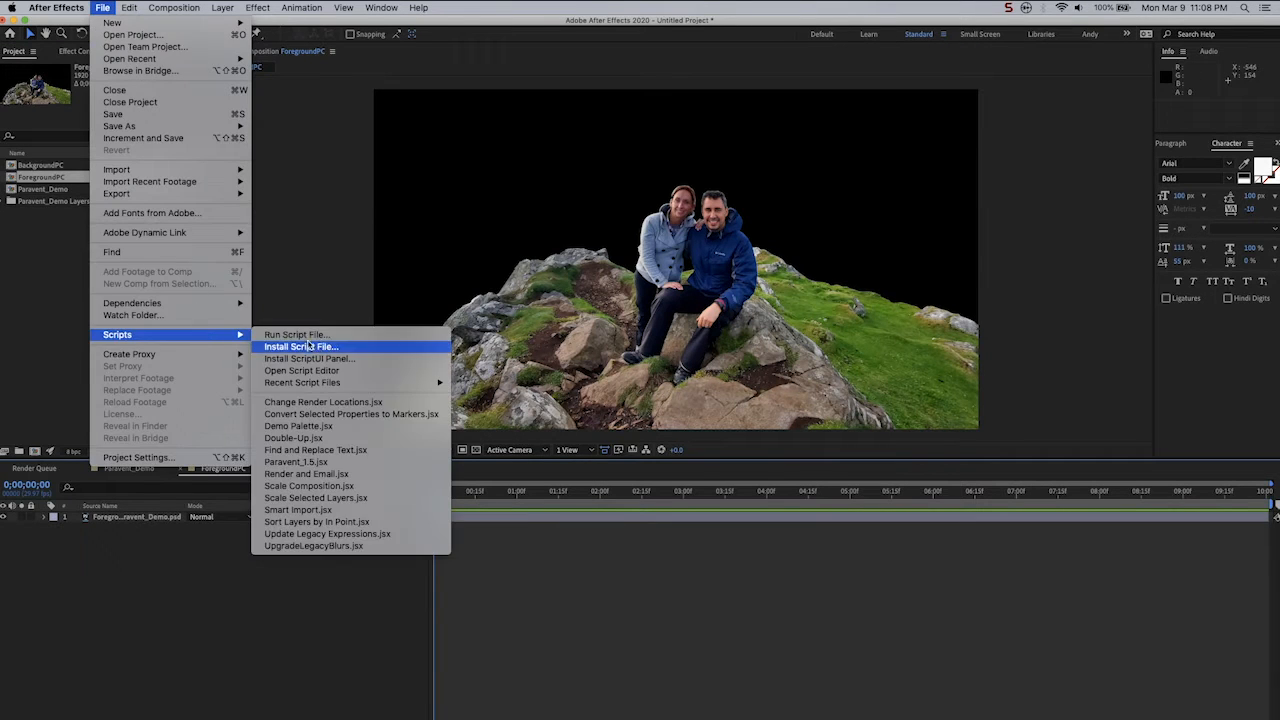
# Run Paravent_1.5 on ForegroundPC with Linear decay order, downward folding, and folding decay 6.
pyautogui.click(297, 461)
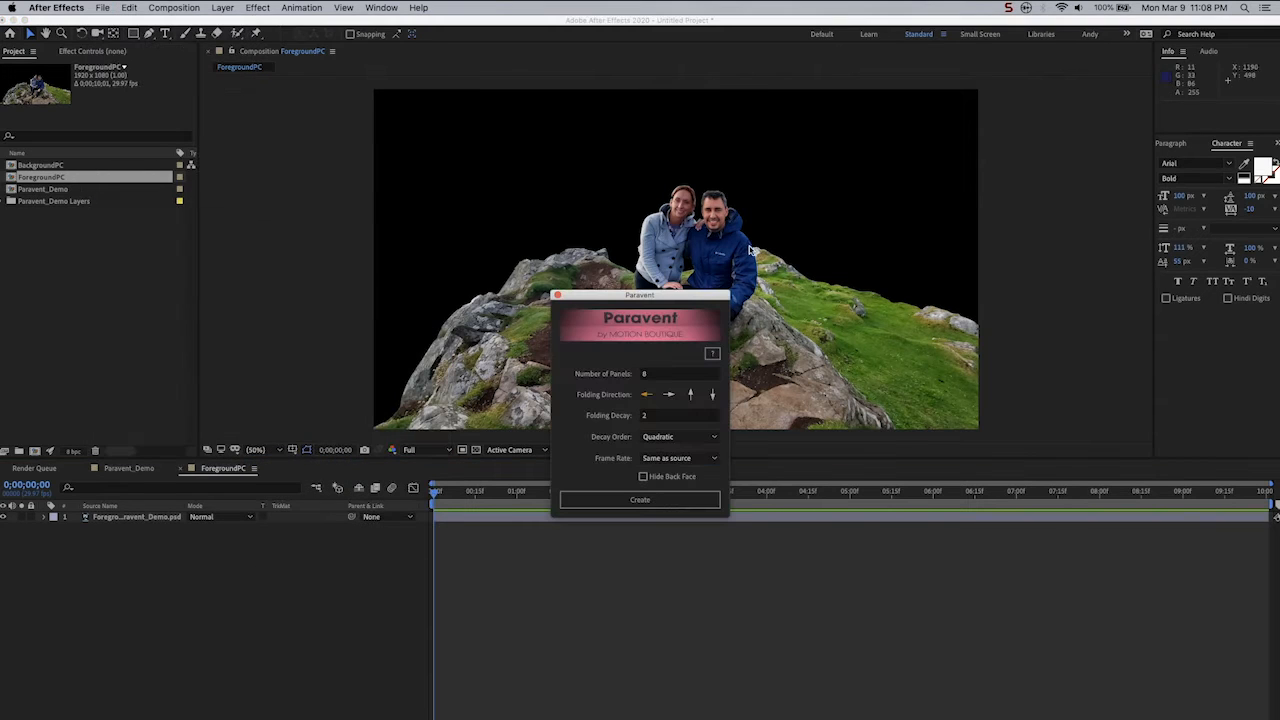
pyautogui.moveTo(640, 294); pyautogui.dragTo(1044, 265)
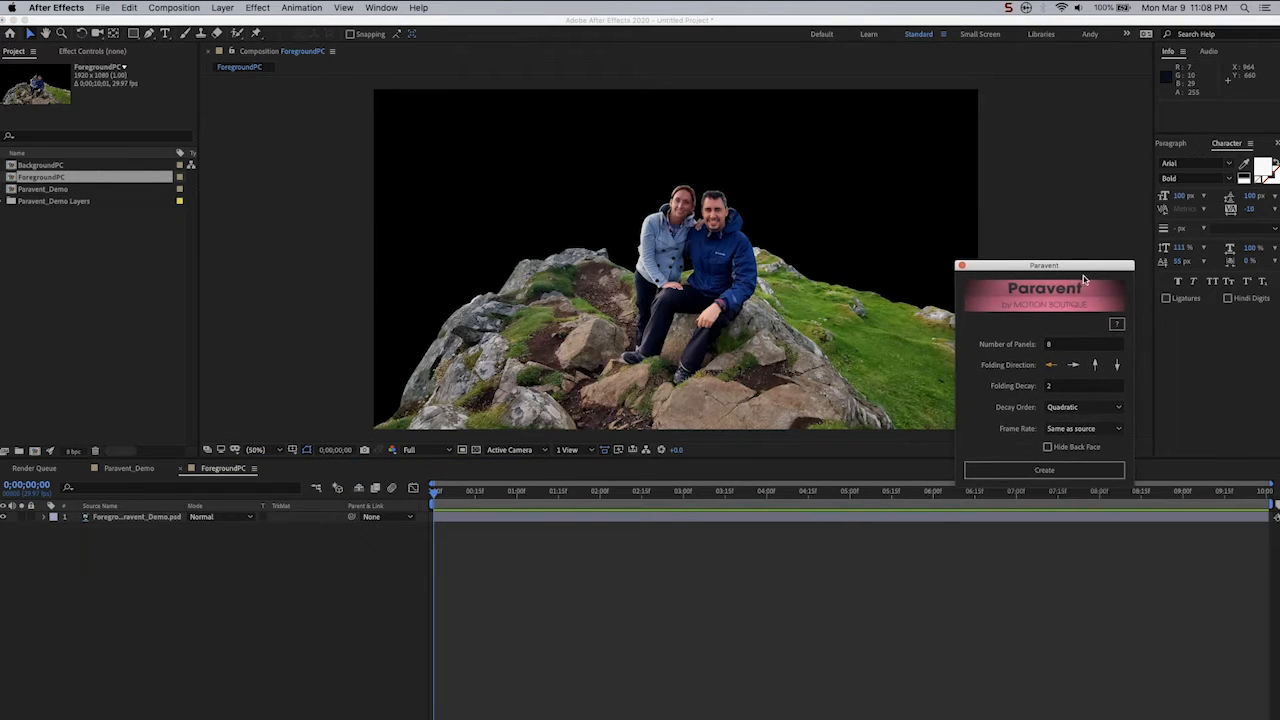
pyautogui.moveTo(1058, 343)
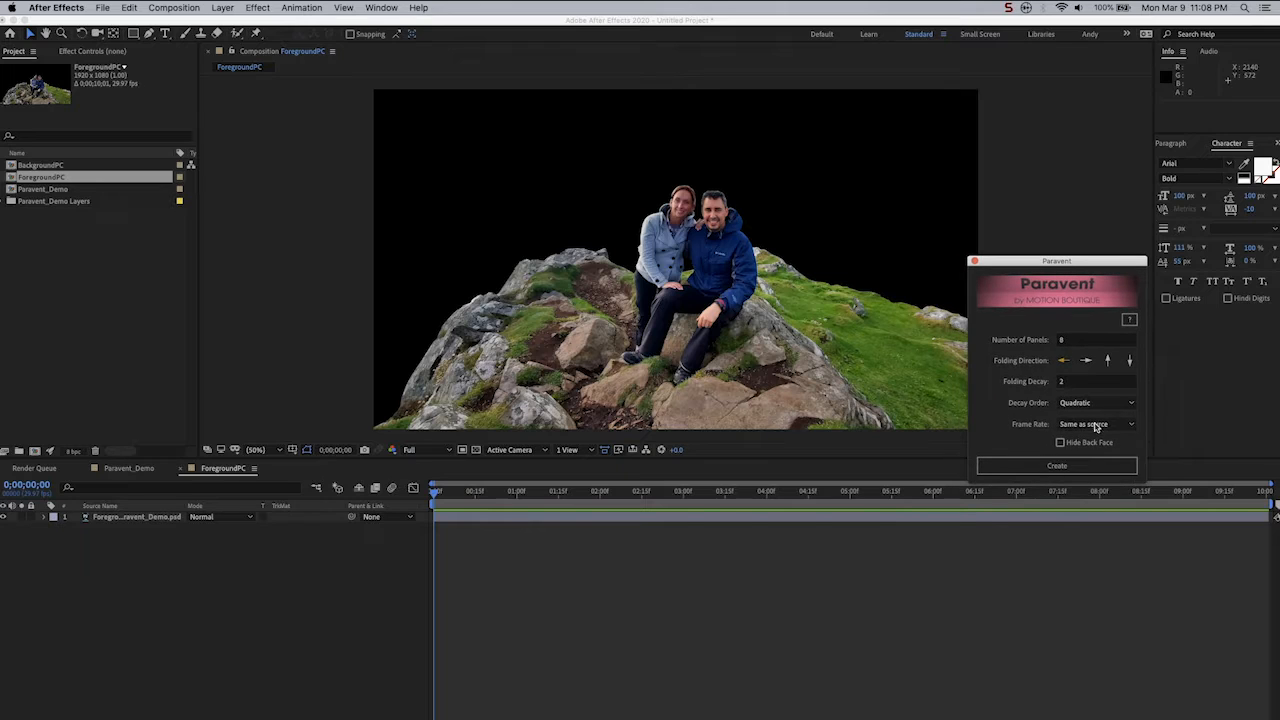
pyautogui.click(1095, 402)
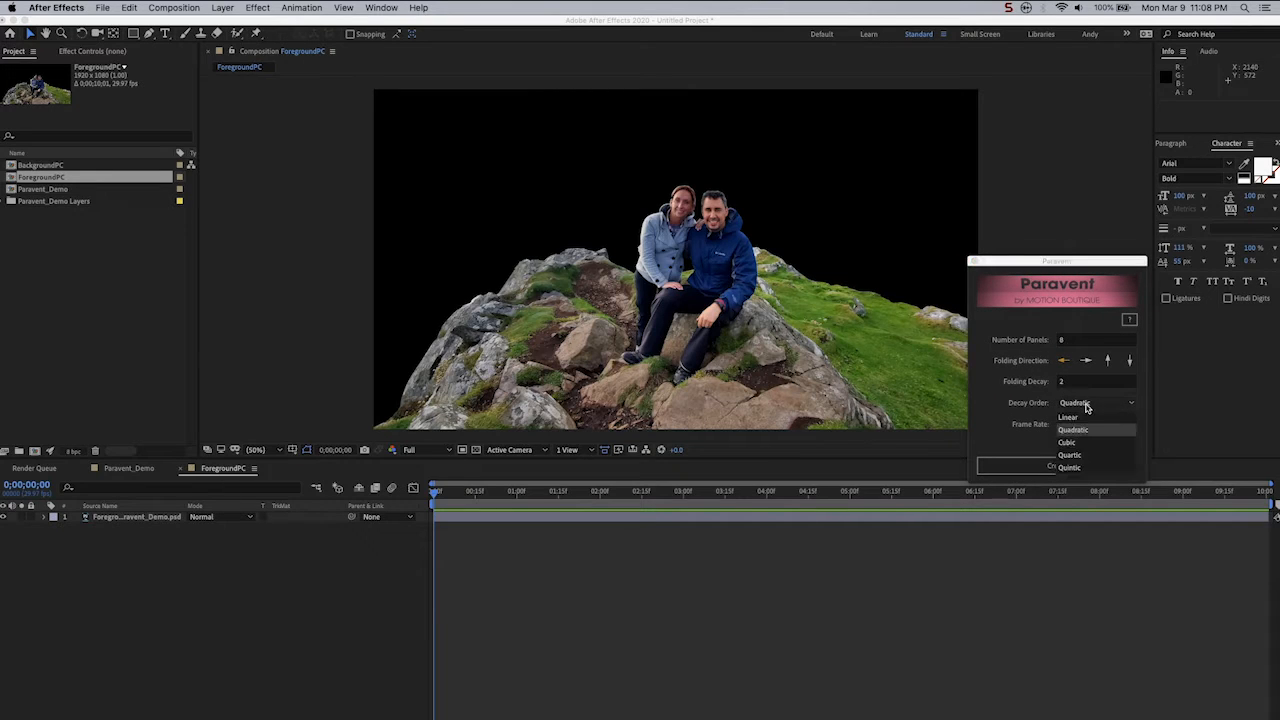
pyautogui.click(1068, 417)
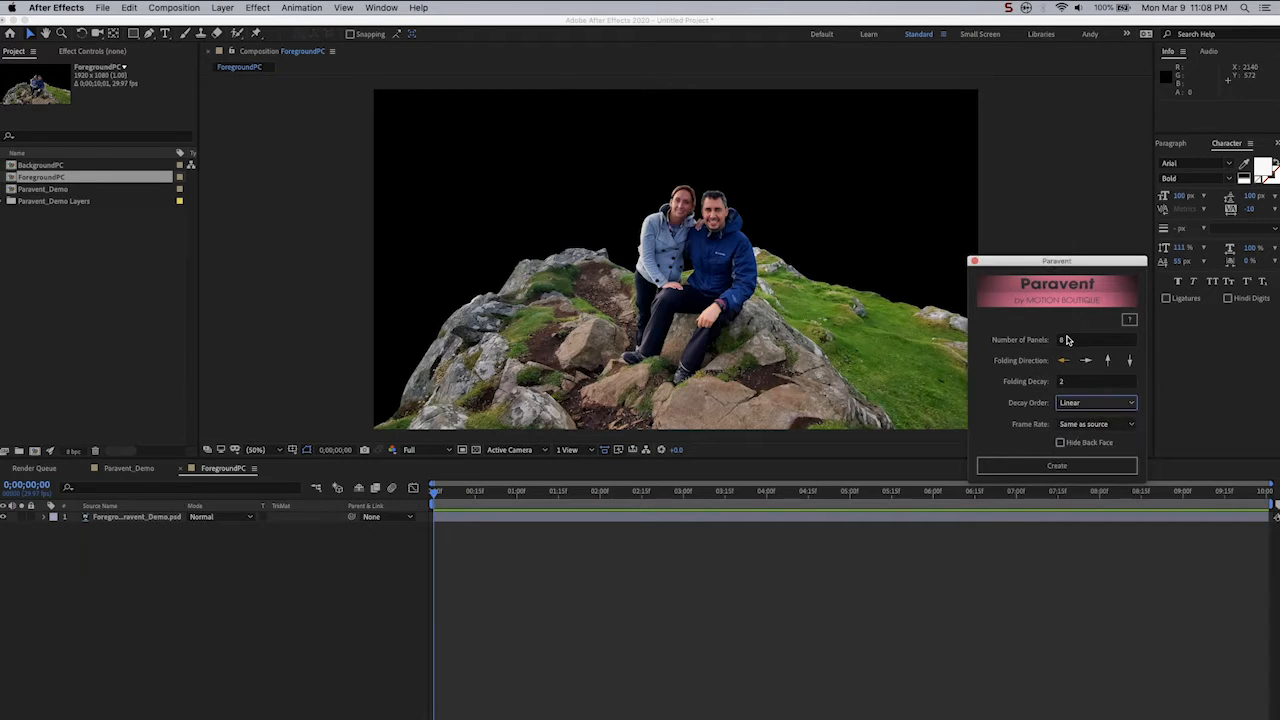
pyautogui.click(1129, 360)
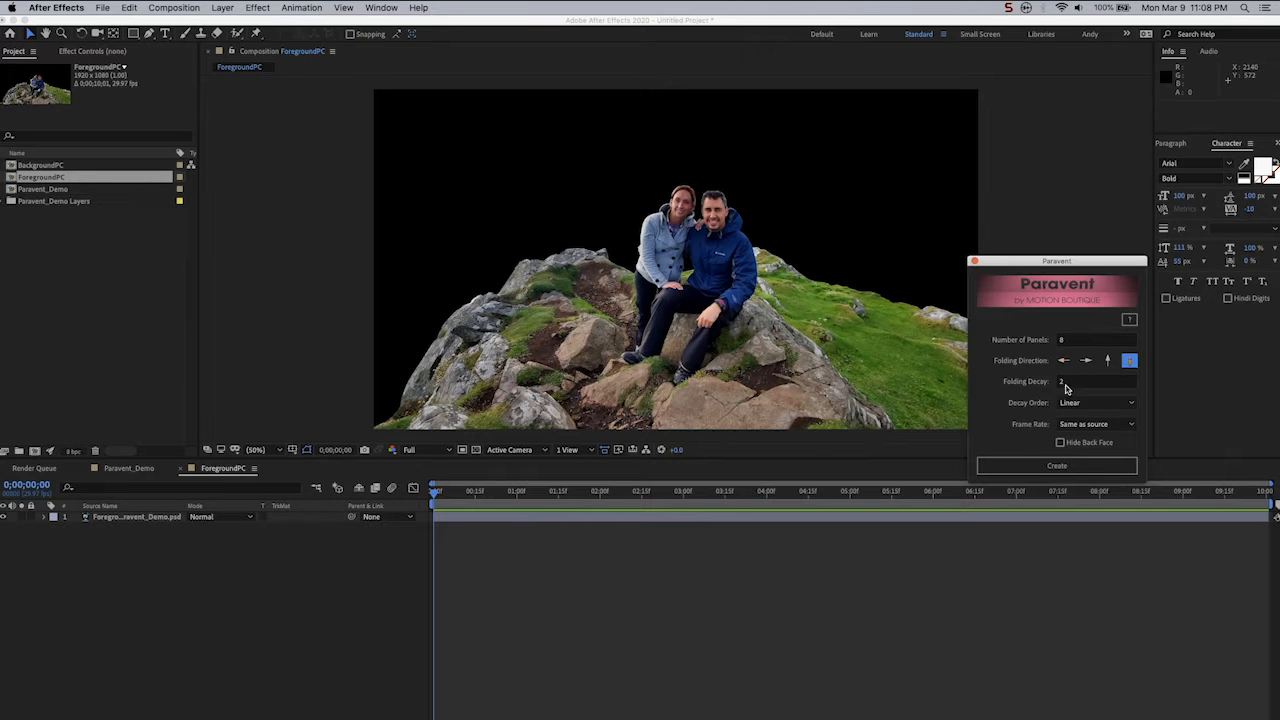
pyautogui.click(1097, 381)
pyautogui.write('6')
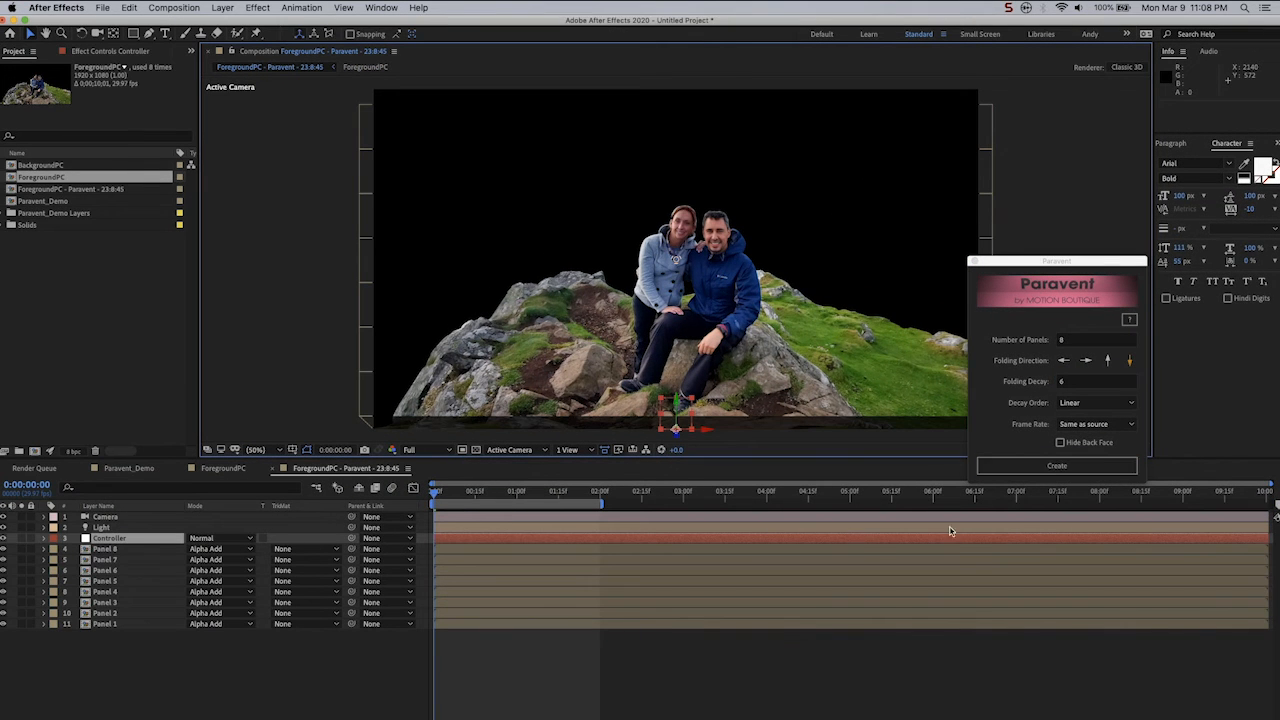
# Open the ForegroundPC - Paravent comp and scrub the timeline to inspect the panel fold.
pyautogui.click(72, 189)
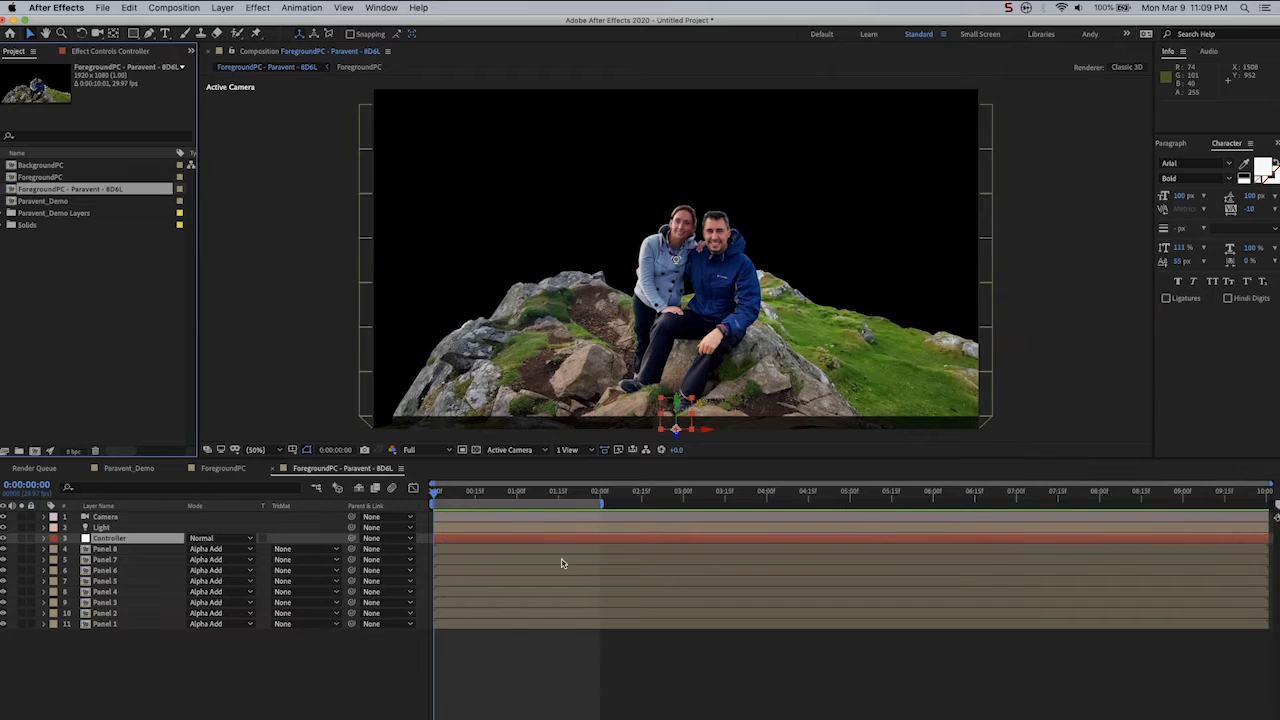
pyautogui.click(450, 490)
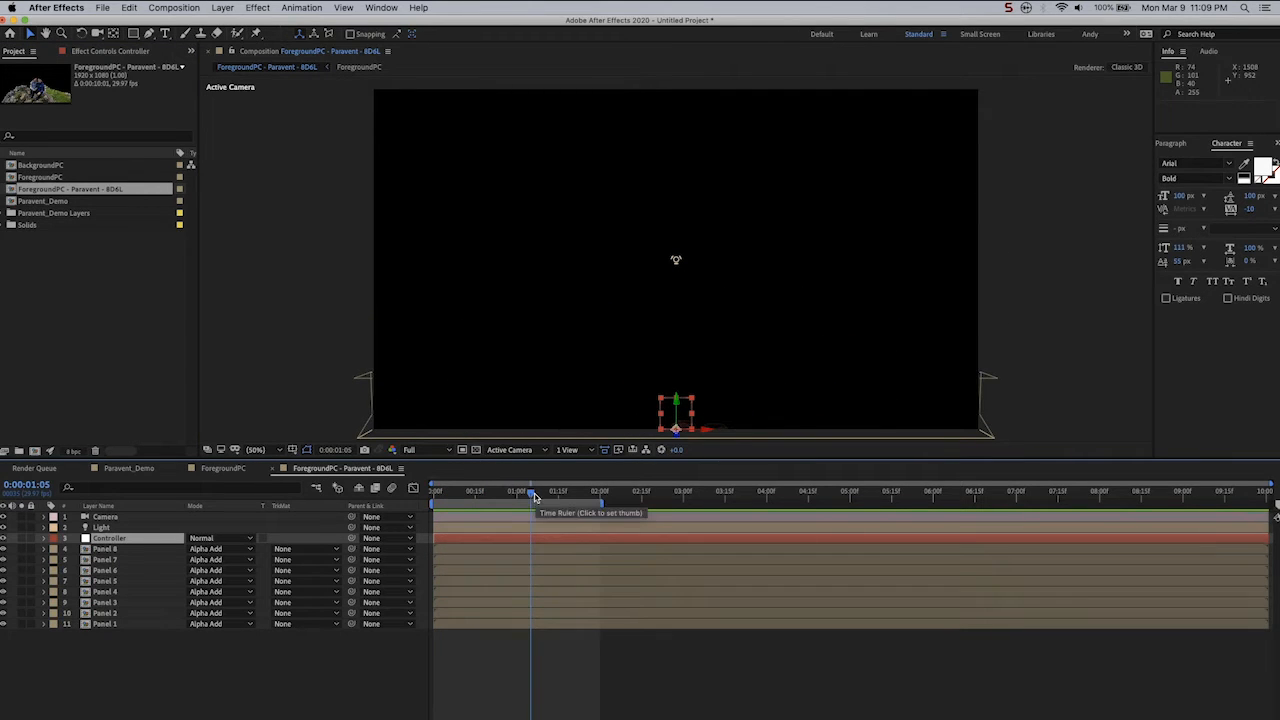
pyautogui.click(485, 491)
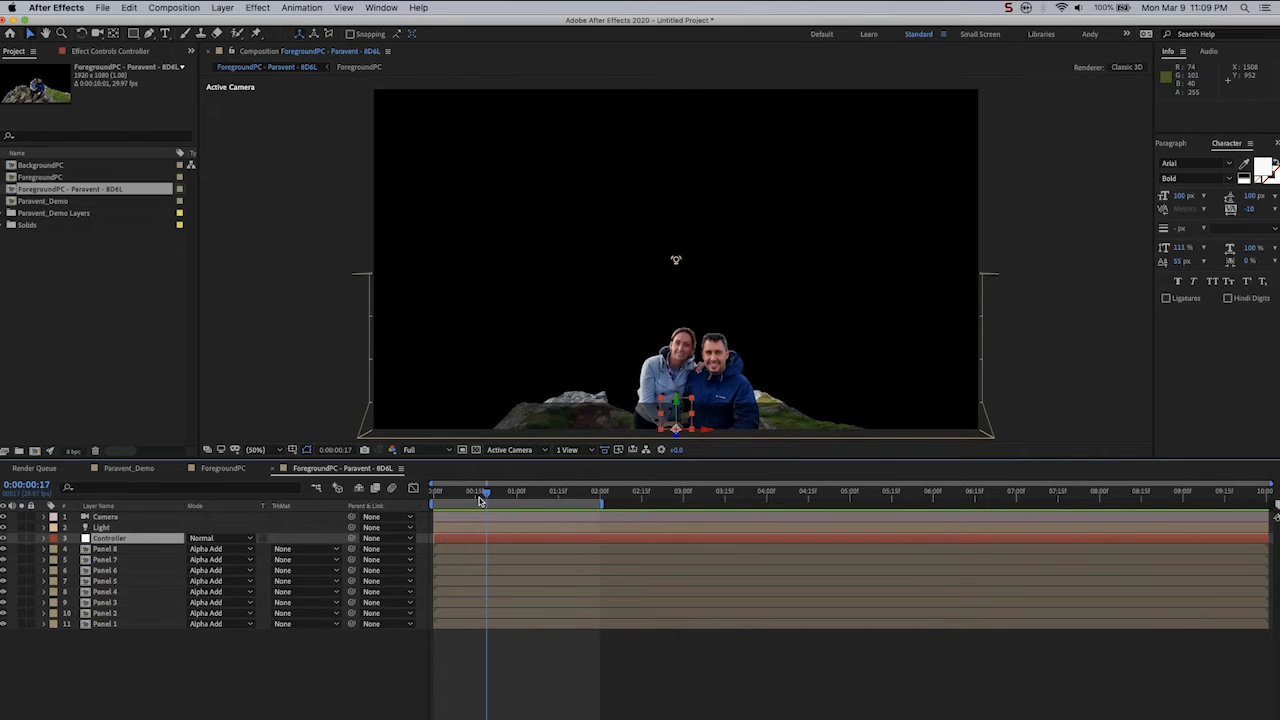
pyautogui.click(433, 490)
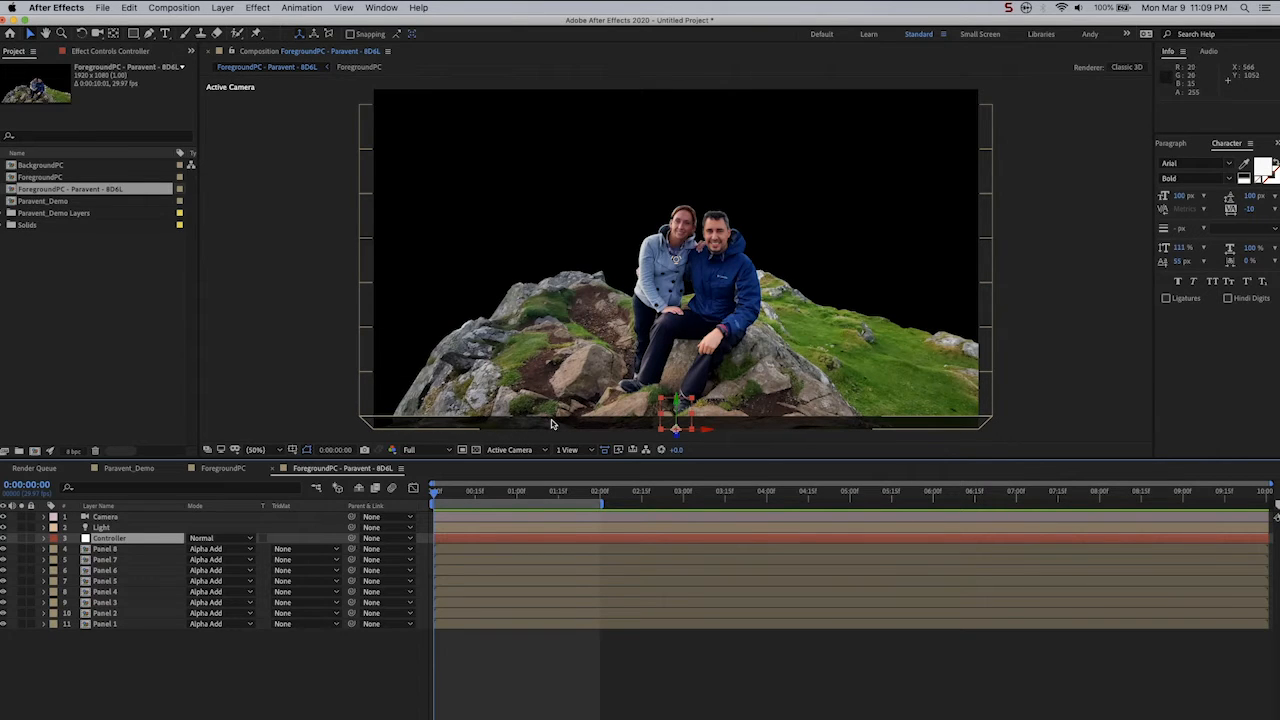
pyautogui.moveTo(584, 424)
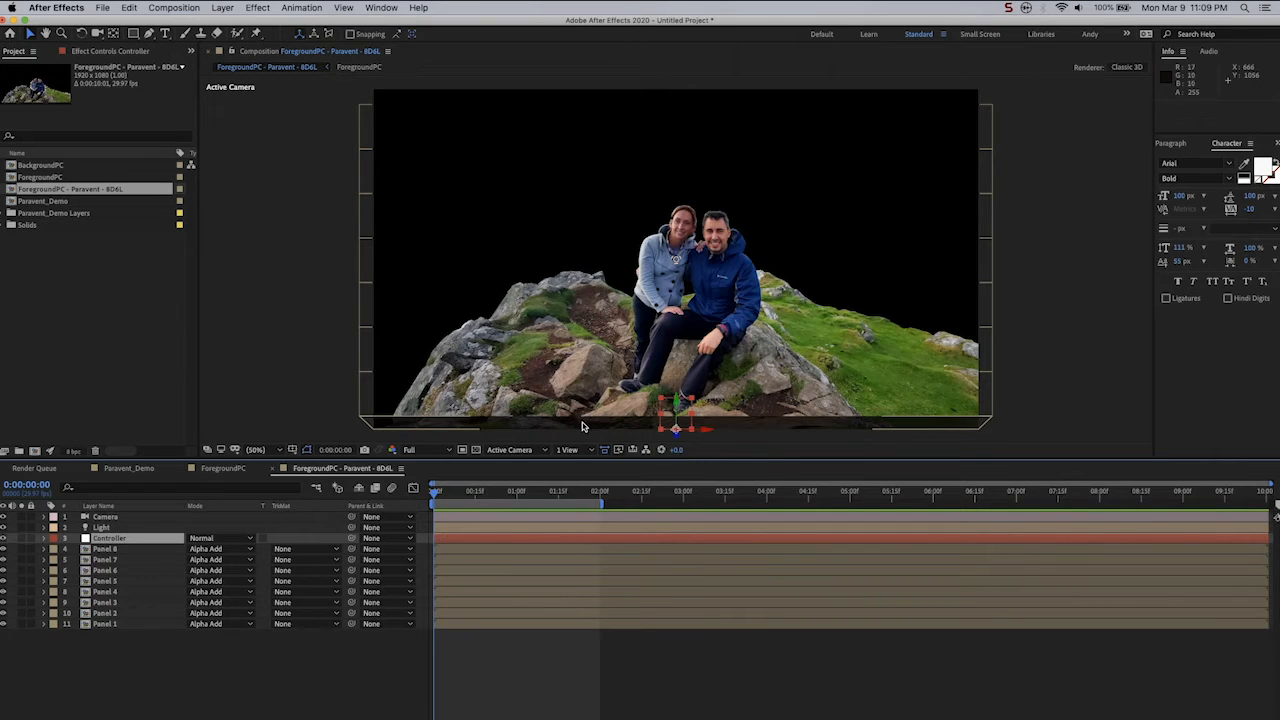
pyautogui.moveTo(588, 423)
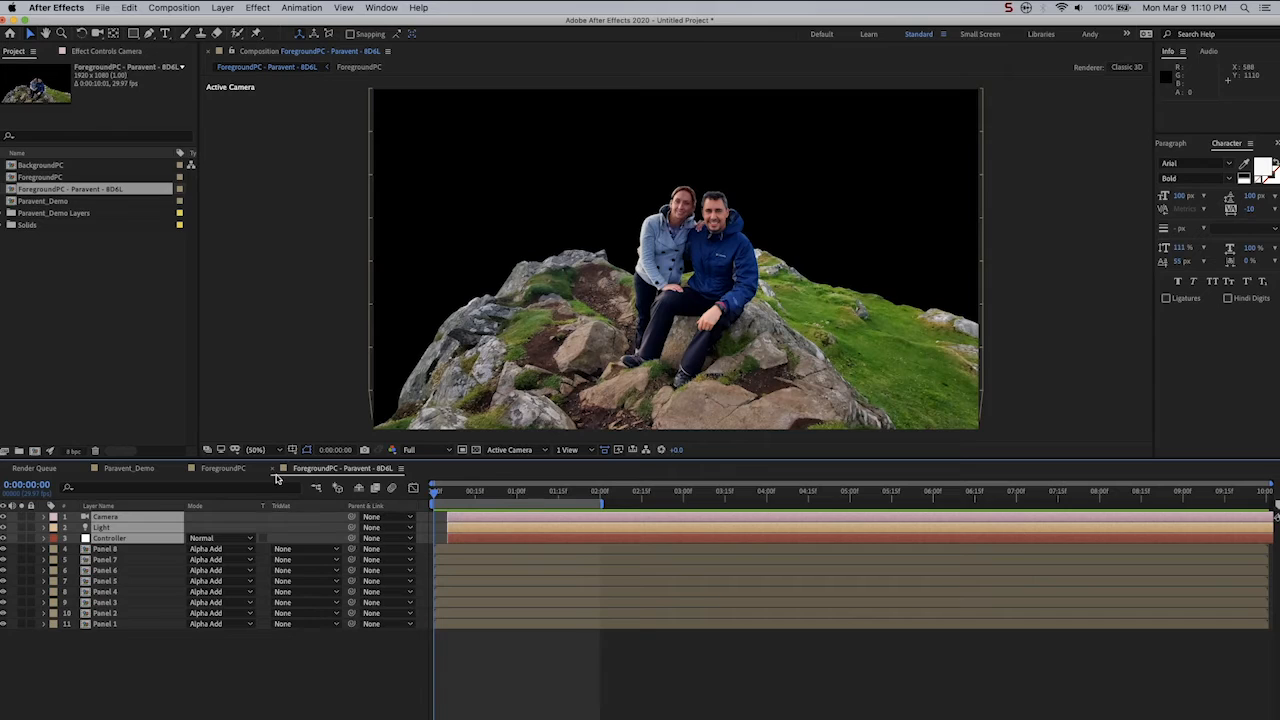
# Add the panel-fold comp to Paravent_Demo, time-reverse it, and preview the unfolding.
pyautogui.click(128, 468)
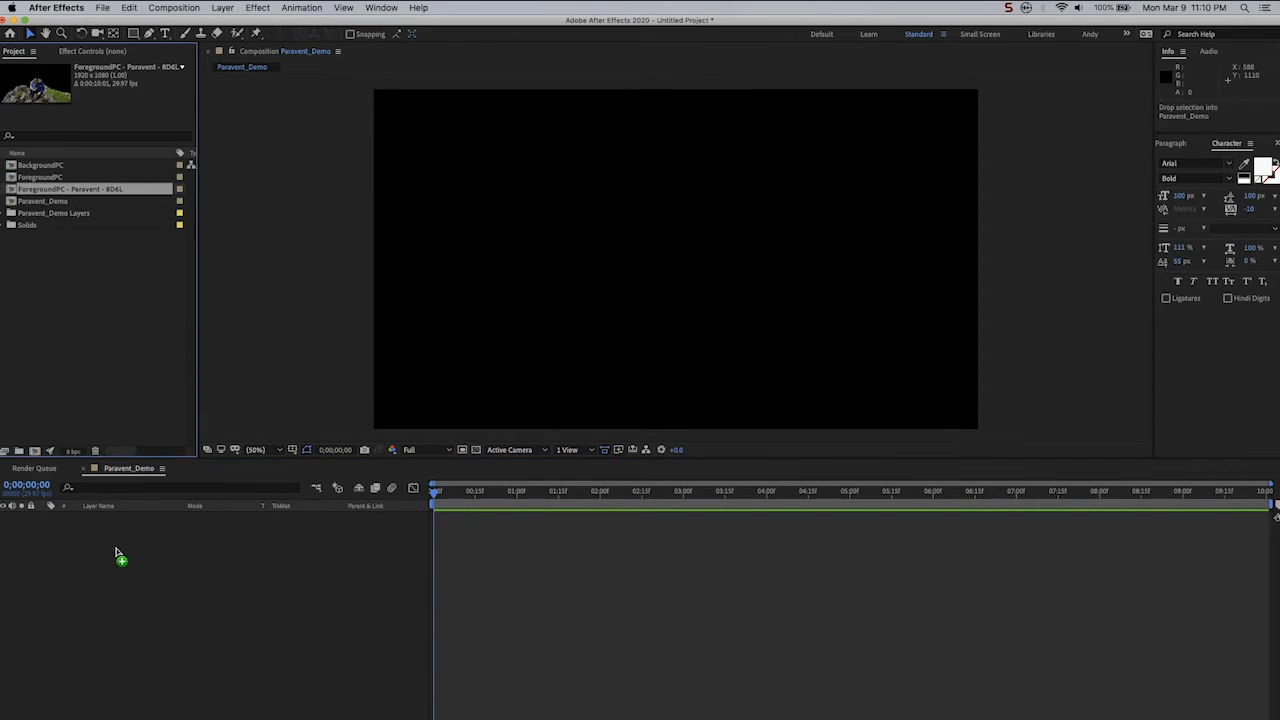
pyautogui.moveTo(70, 189); pyautogui.dragTo(120, 555)
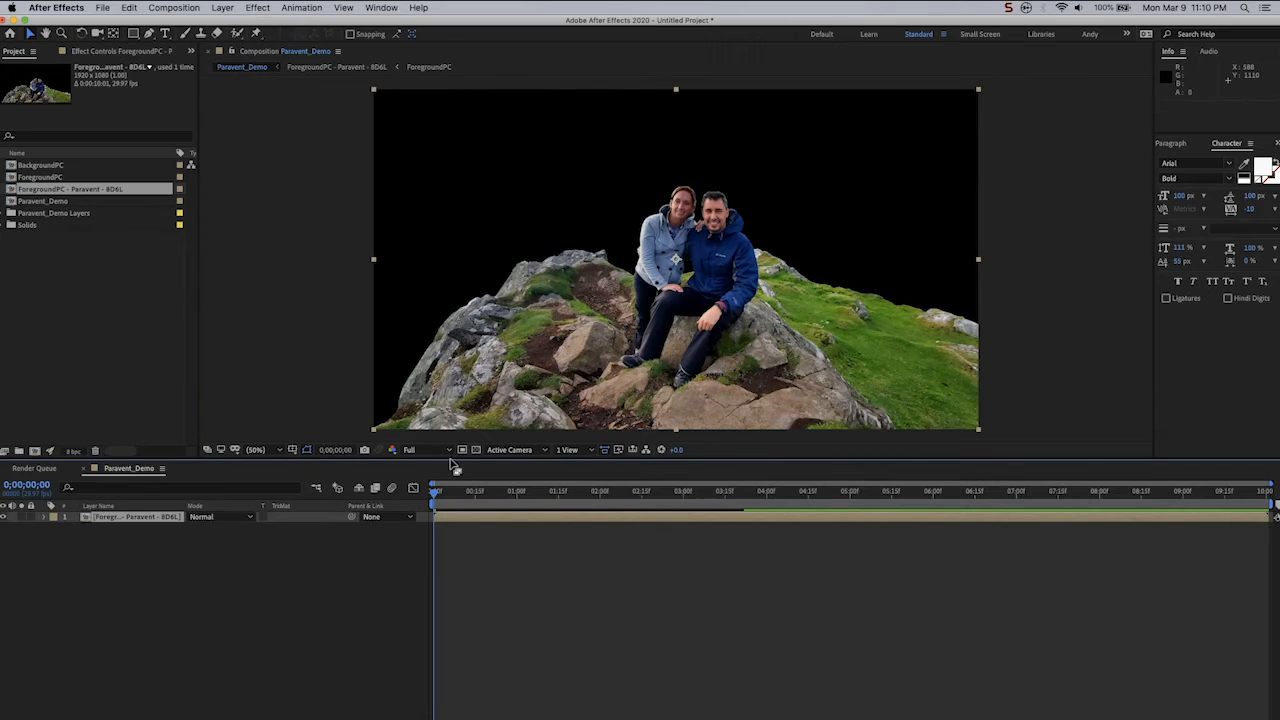
pyautogui.rightClick(130, 516)
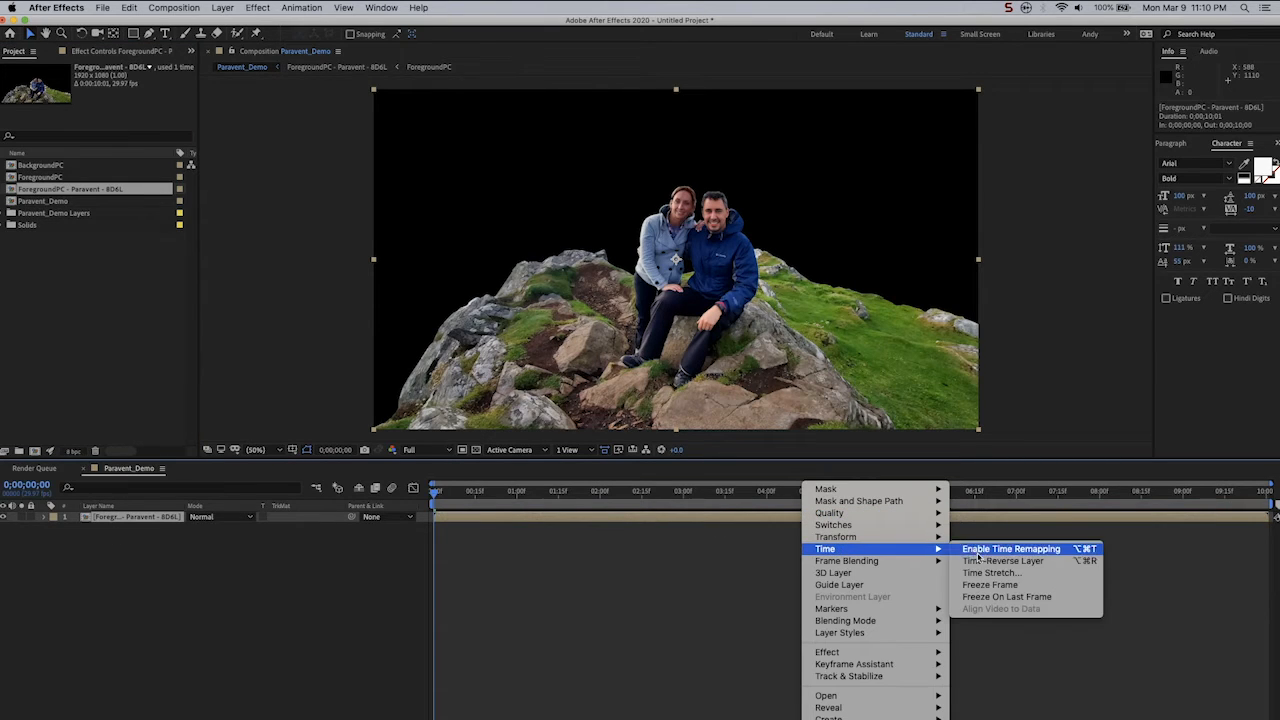
pyautogui.click(1010, 549)
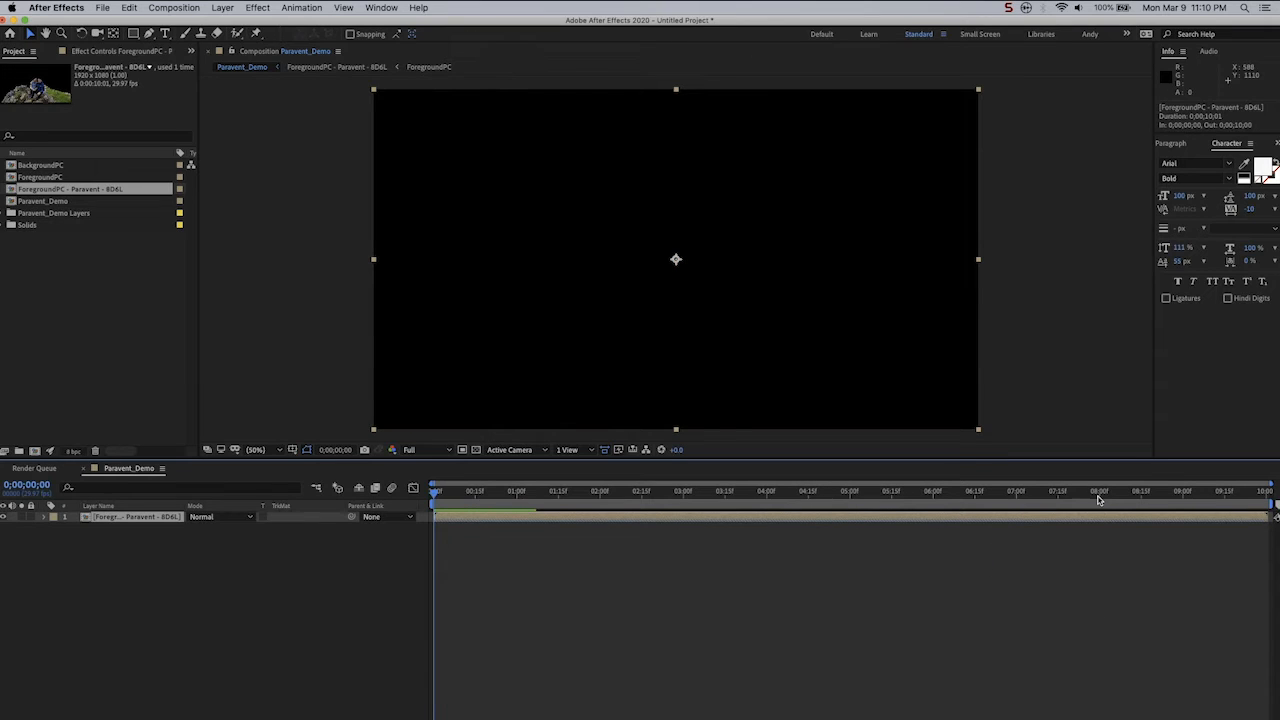
pyautogui.click(1147, 491)
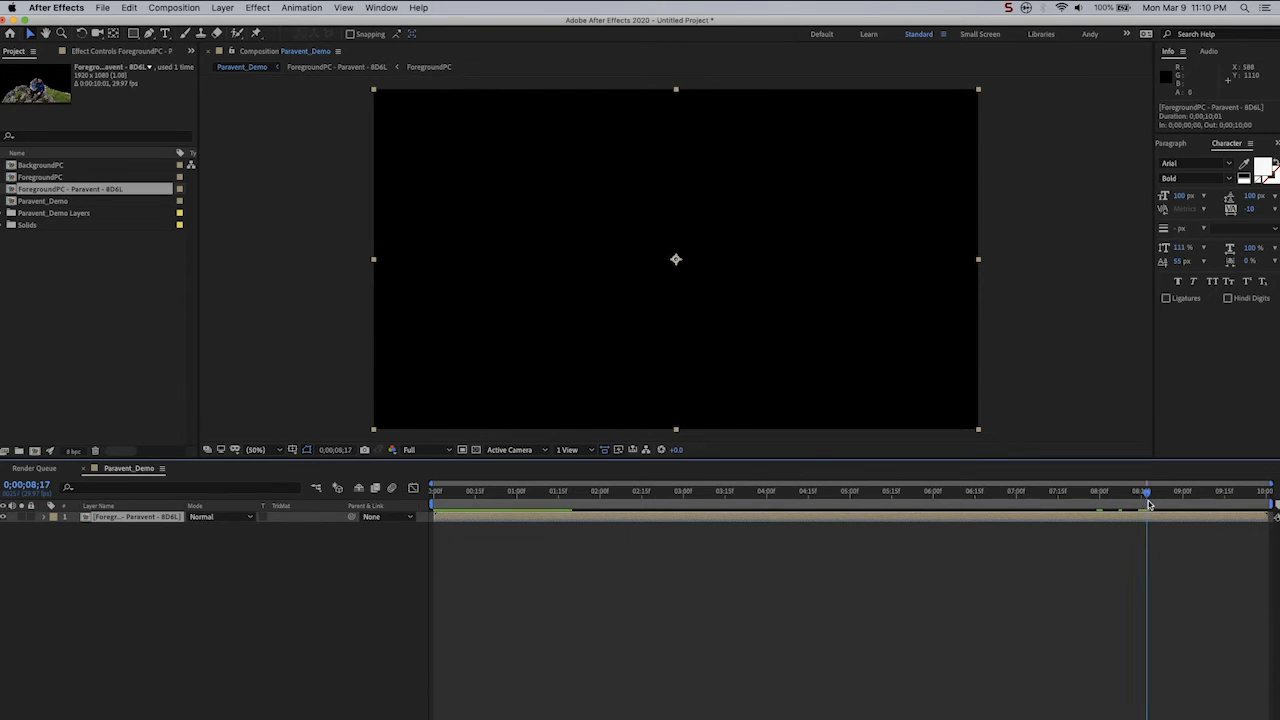
pyautogui.click(1150, 490)
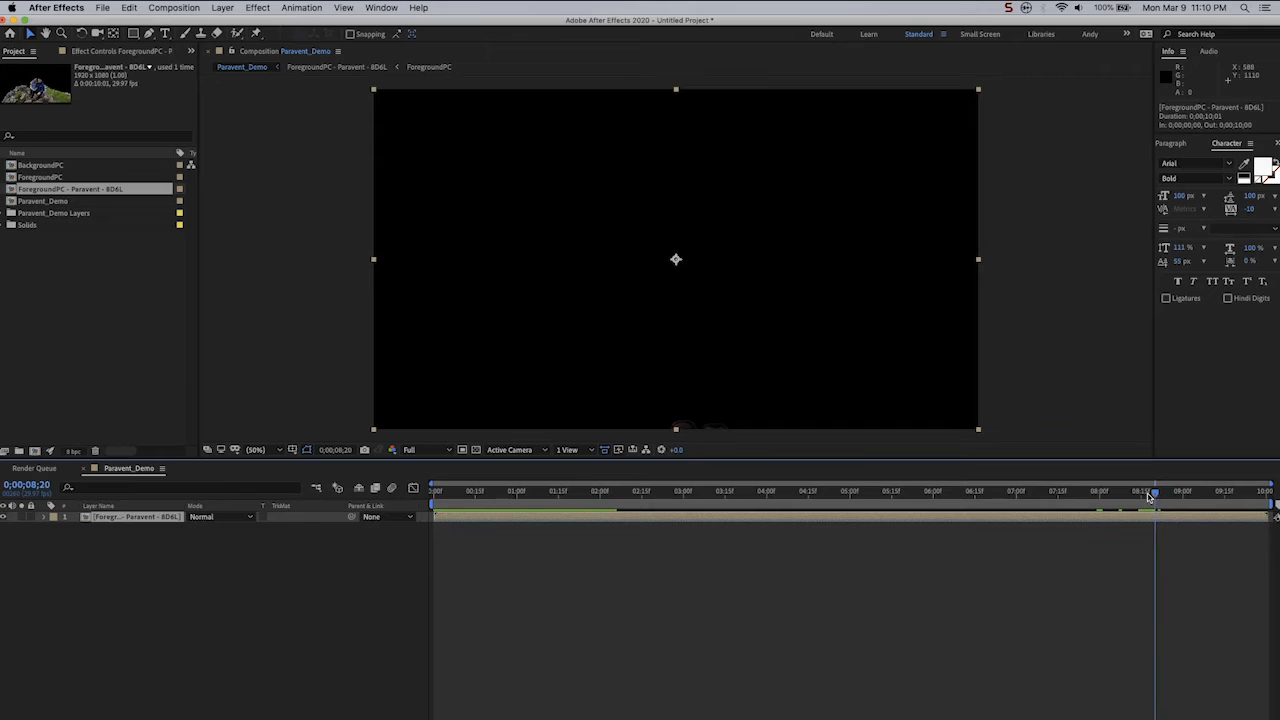
pyautogui.click(1150, 490)
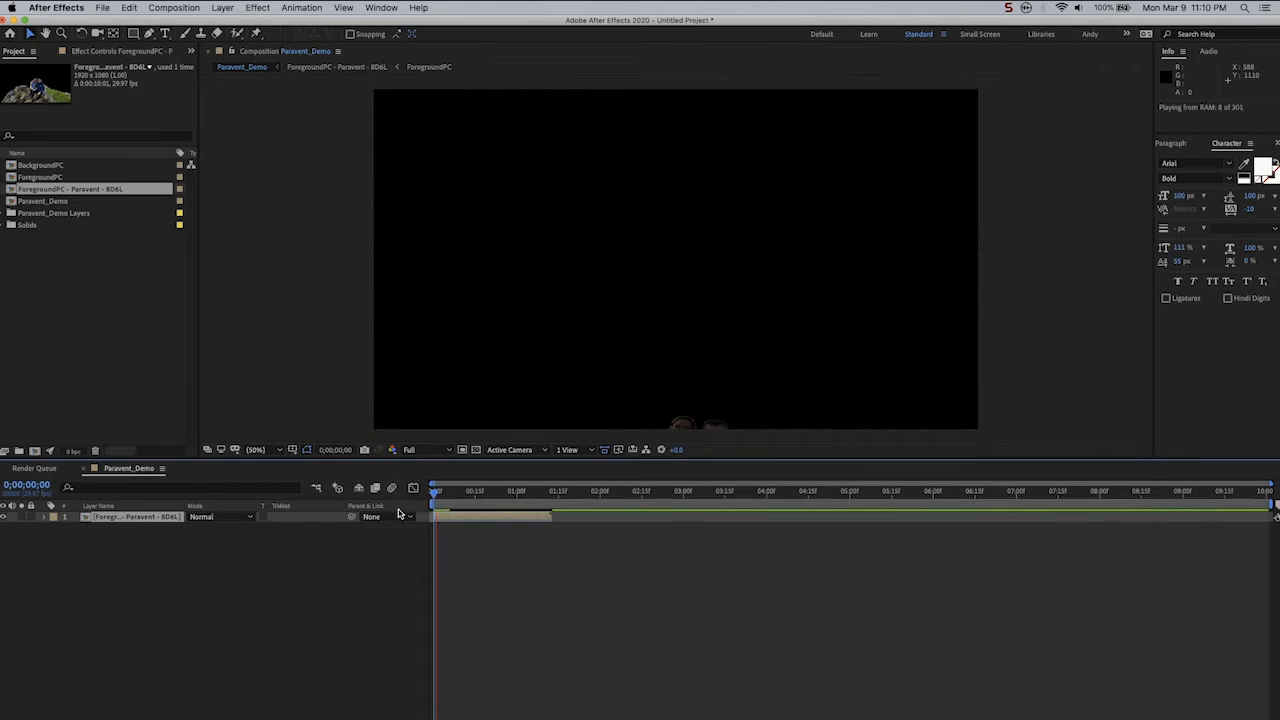
pyautogui.press('space')
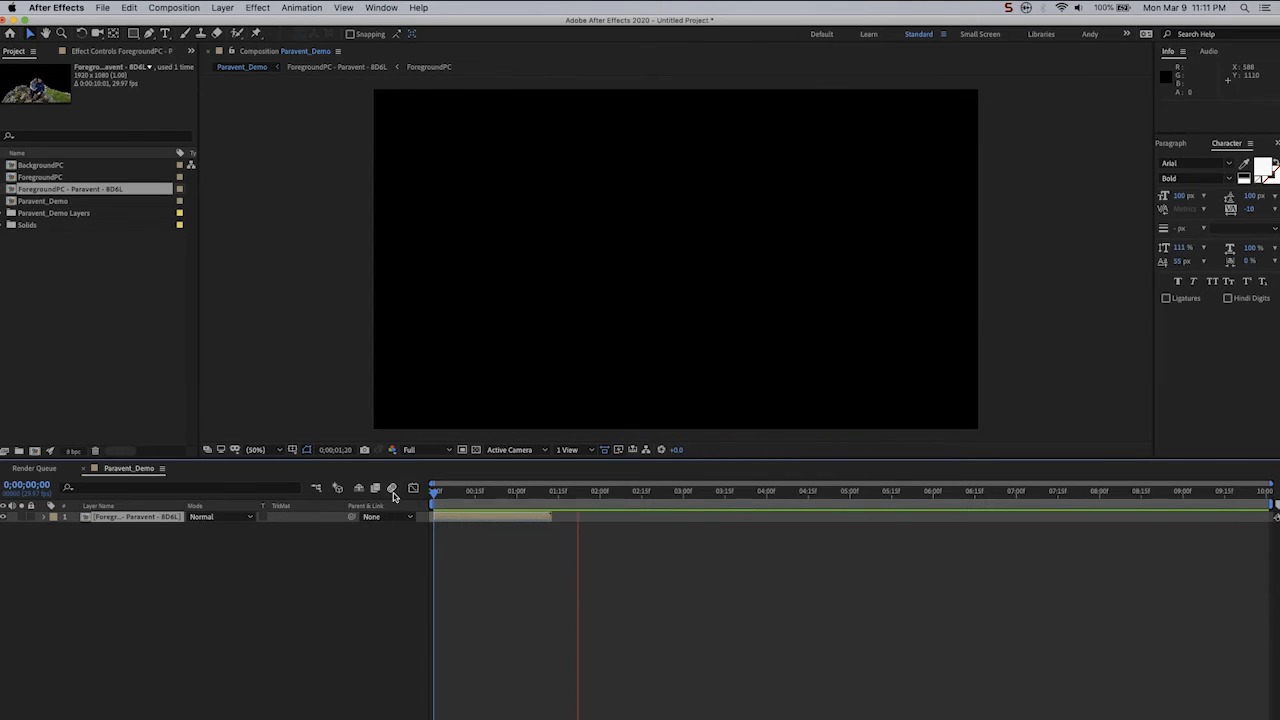
# Time-stretch the reversed fold layer to a one-second duration.
pyautogui.rightClick(135, 517)
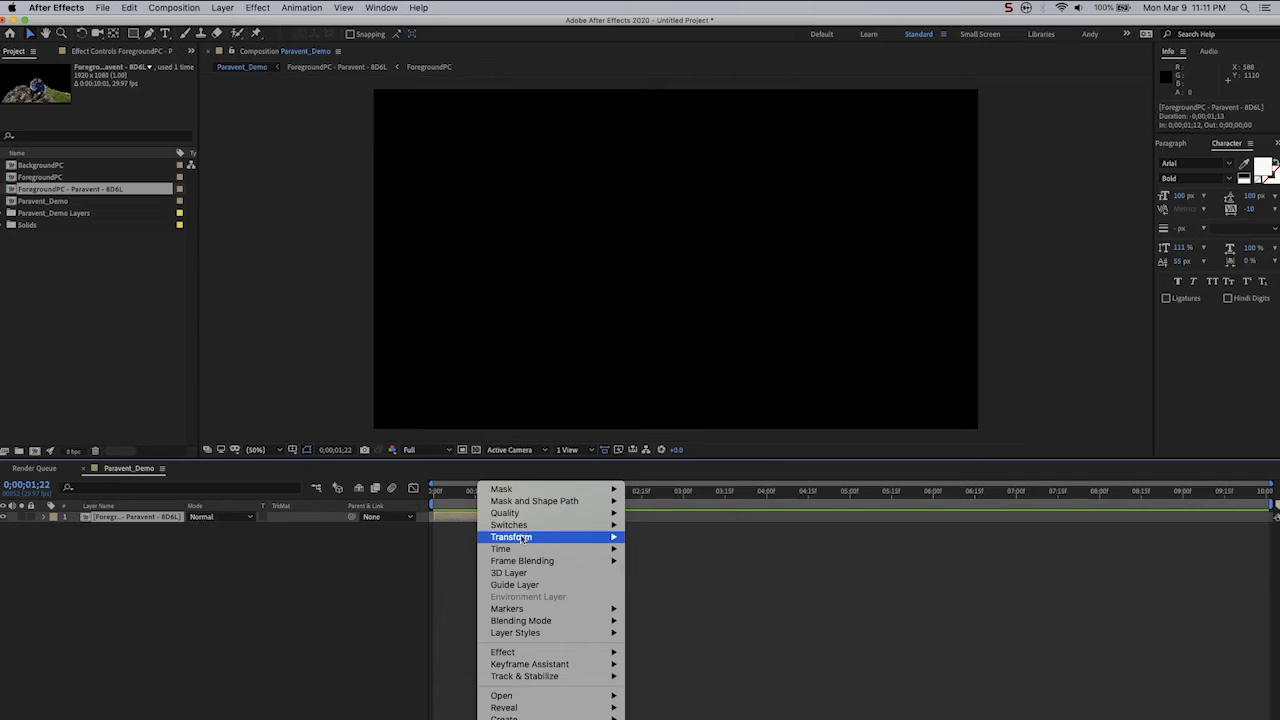
pyautogui.click(500, 548)
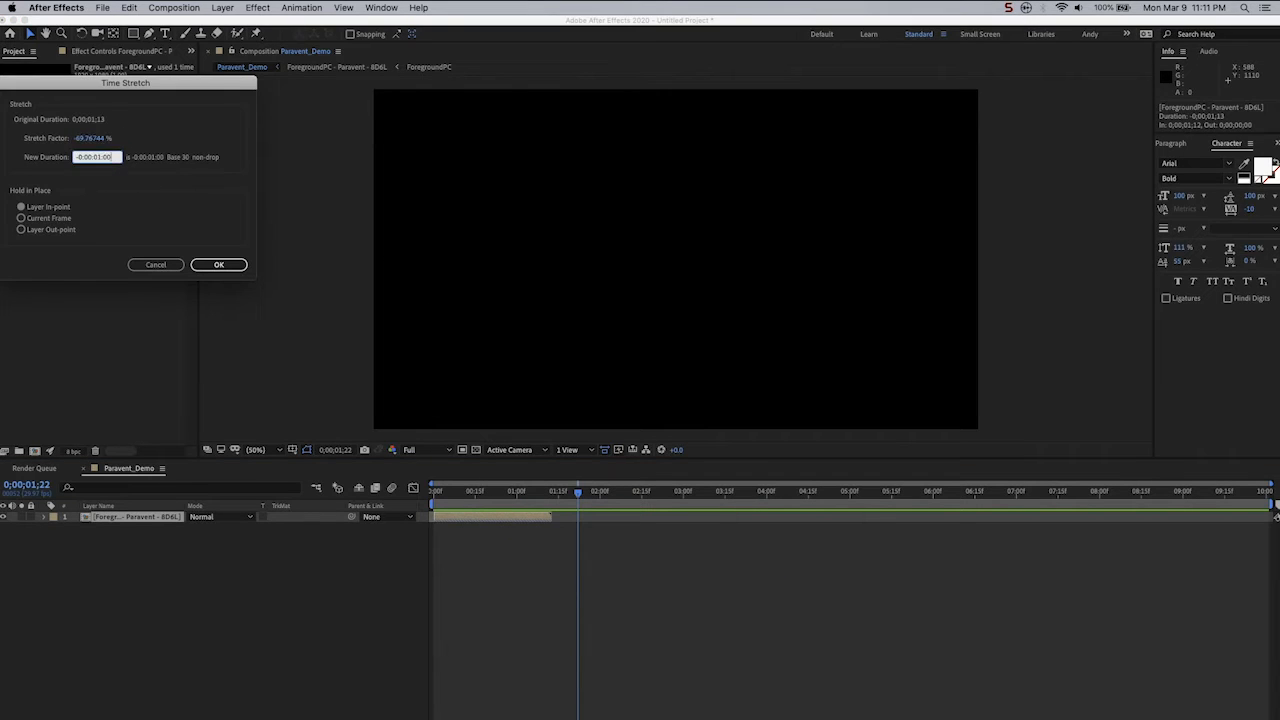
pyautogui.click(218, 264)
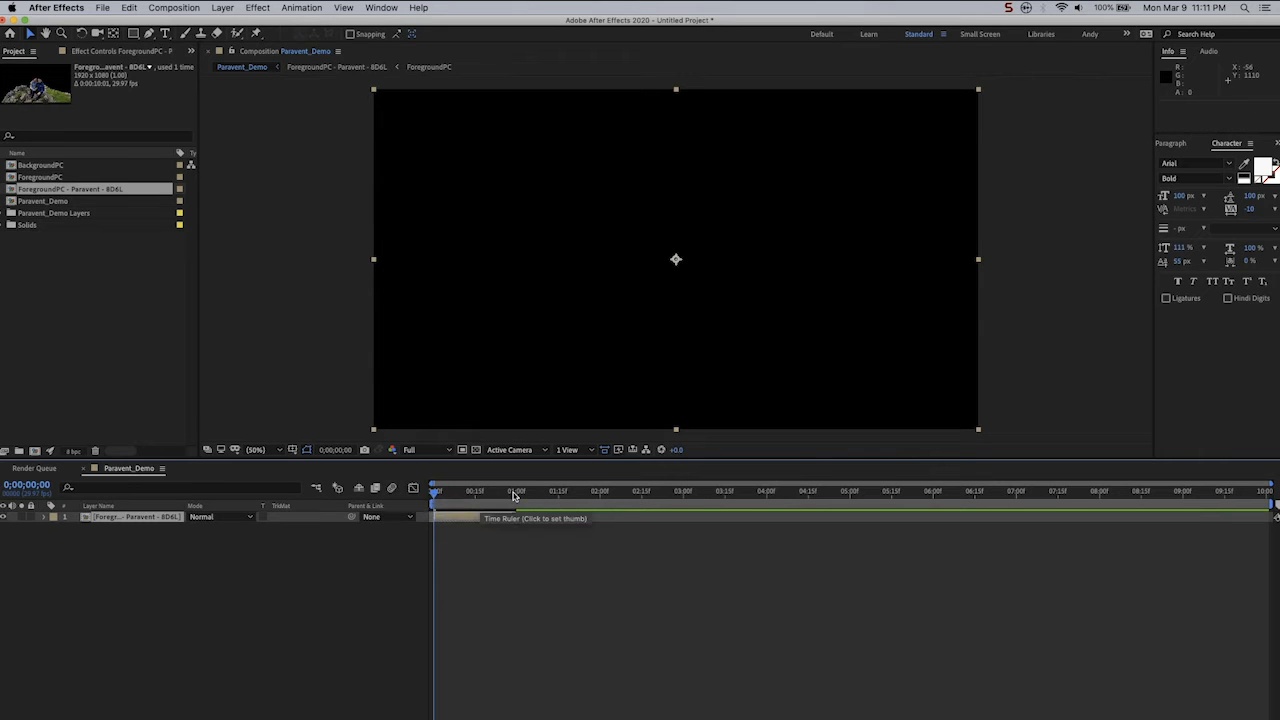
pyautogui.click(514, 490)
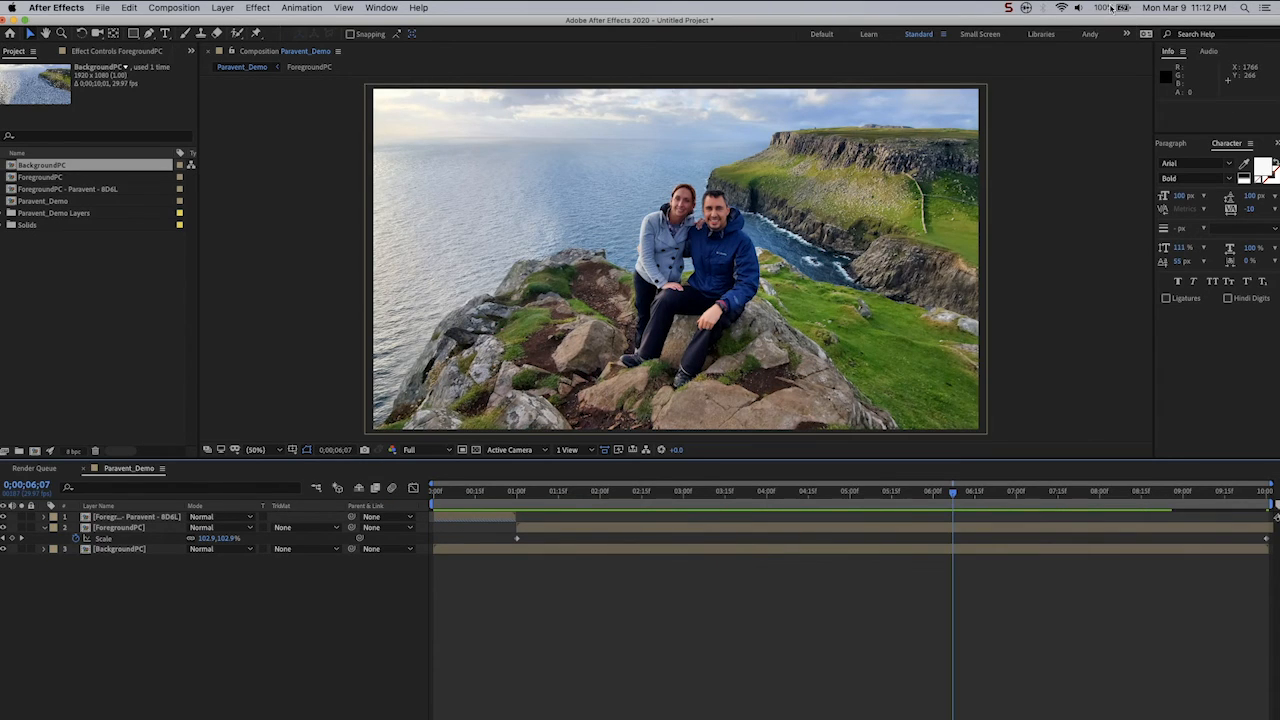
pyautogui.moveTo(773, 137)
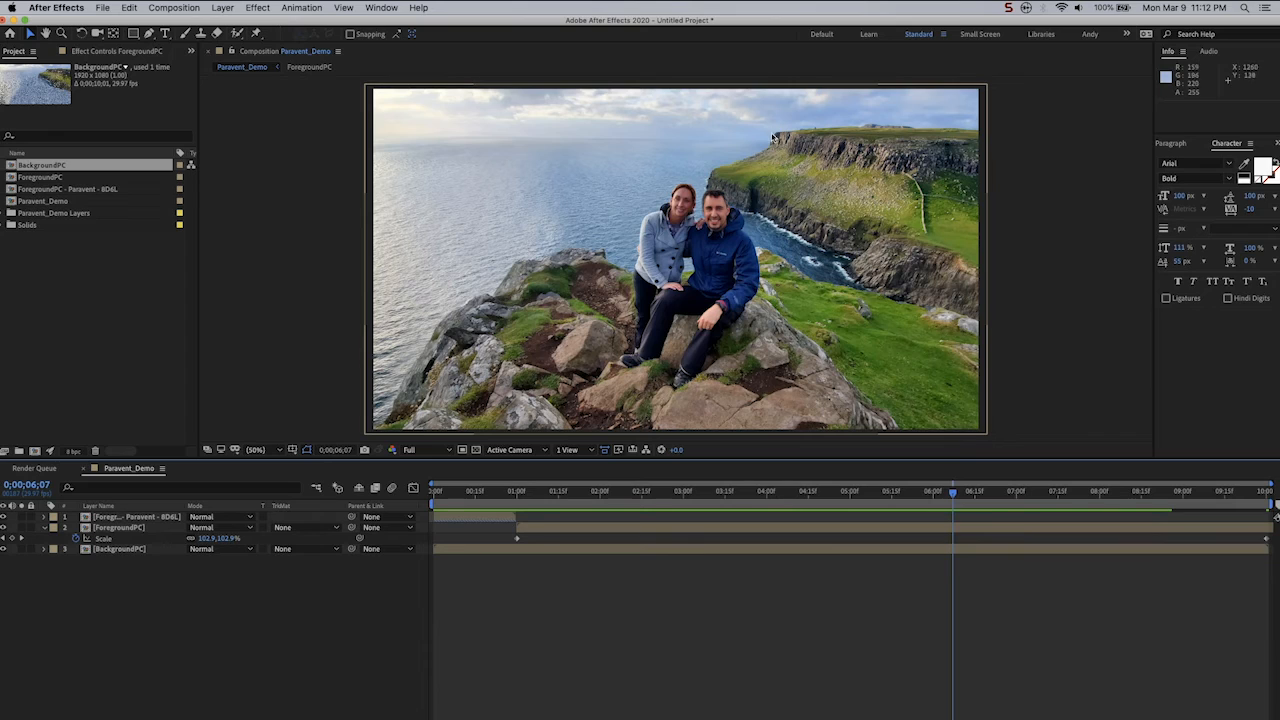
pyautogui.moveTo(975, 182)
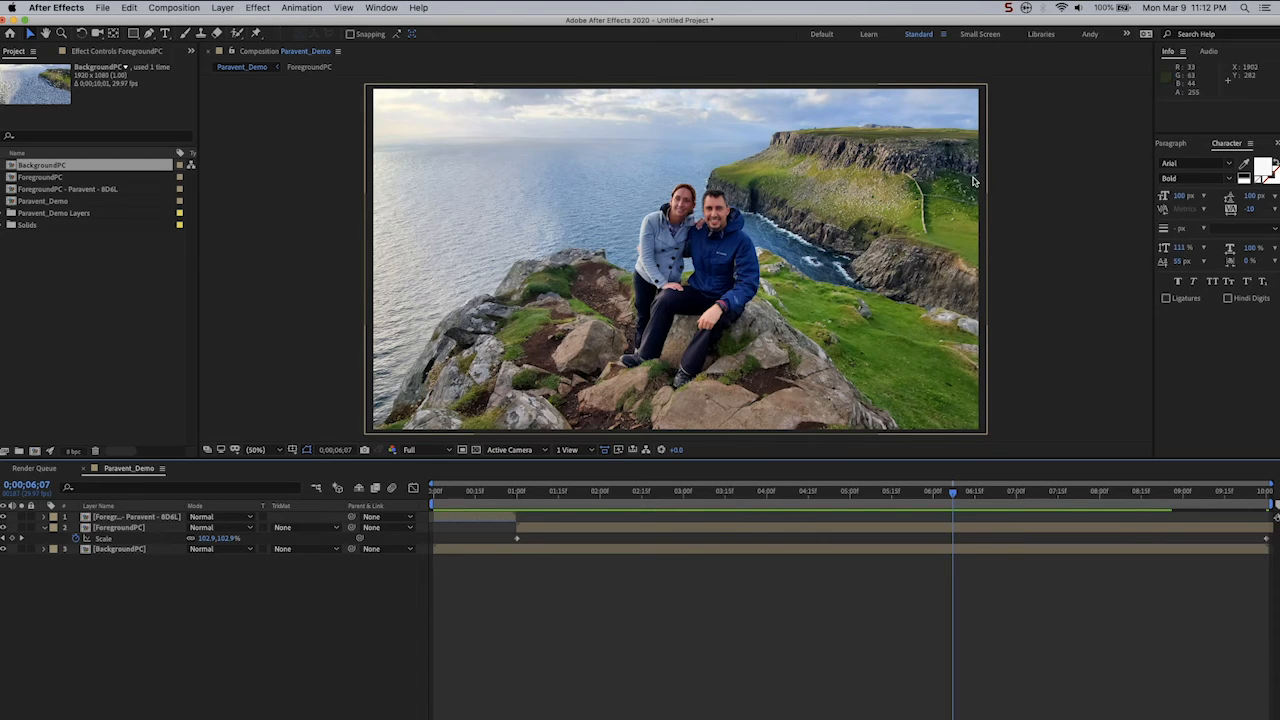
pyautogui.moveTo(445, 387)
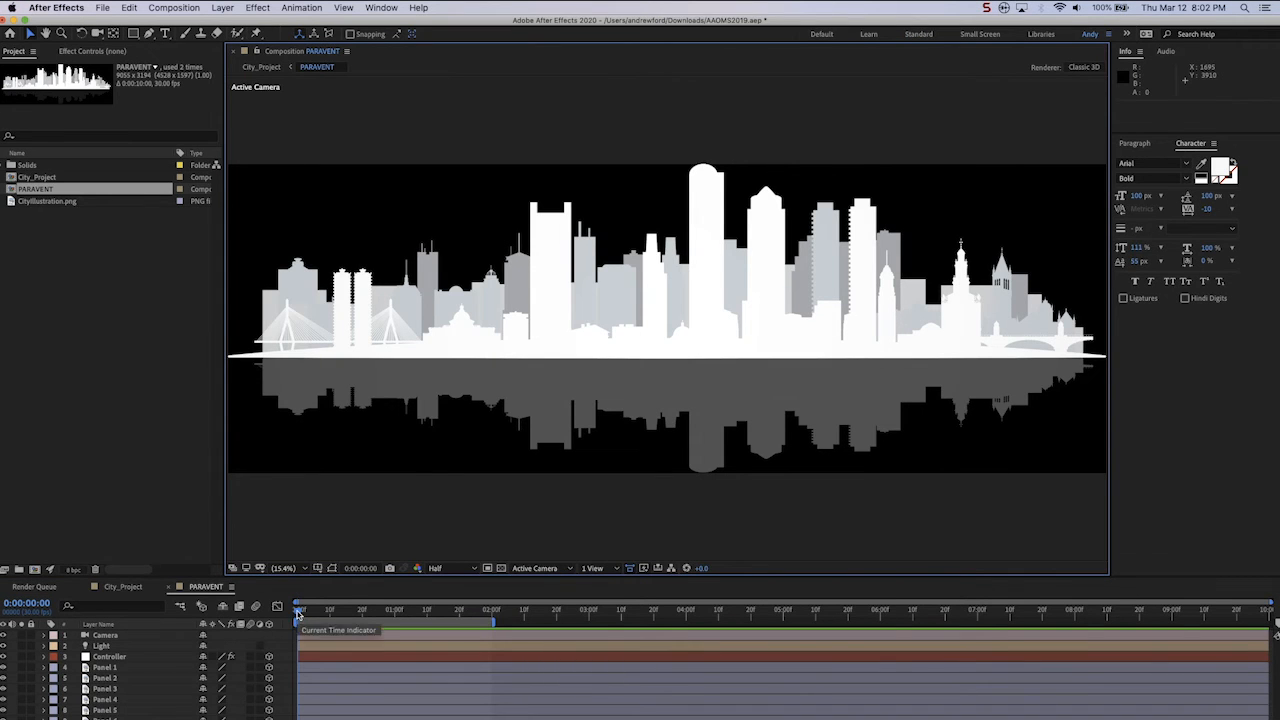
# Preview the PARAVENT skyline fold, then select the second PARAVENT layer in City_Project.
pyautogui.press('space')
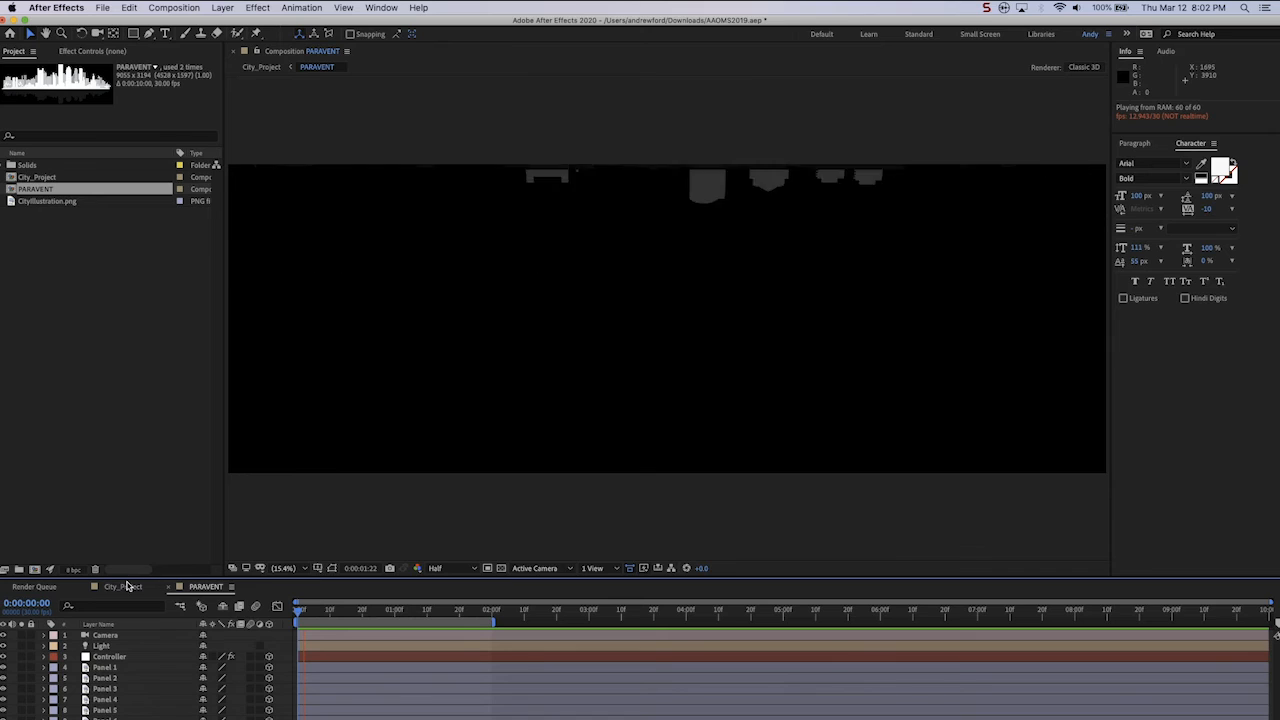
pyautogui.click(122, 587)
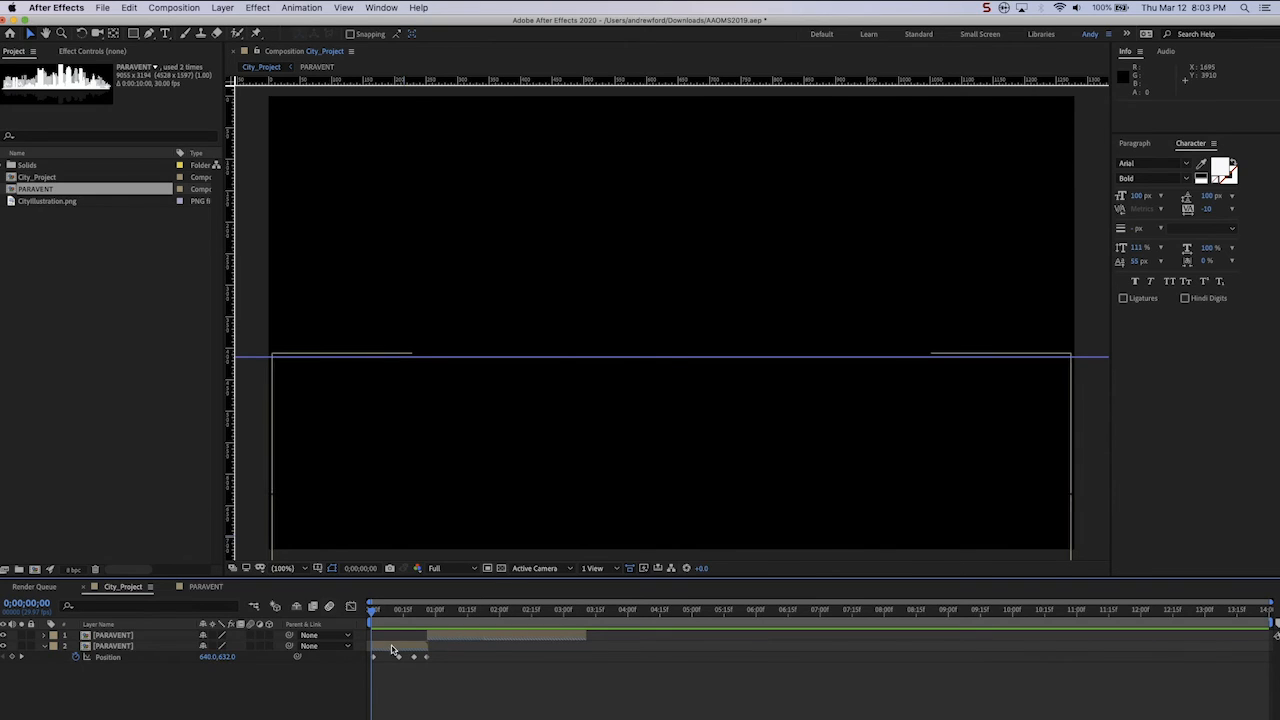
pyautogui.click(113, 645)
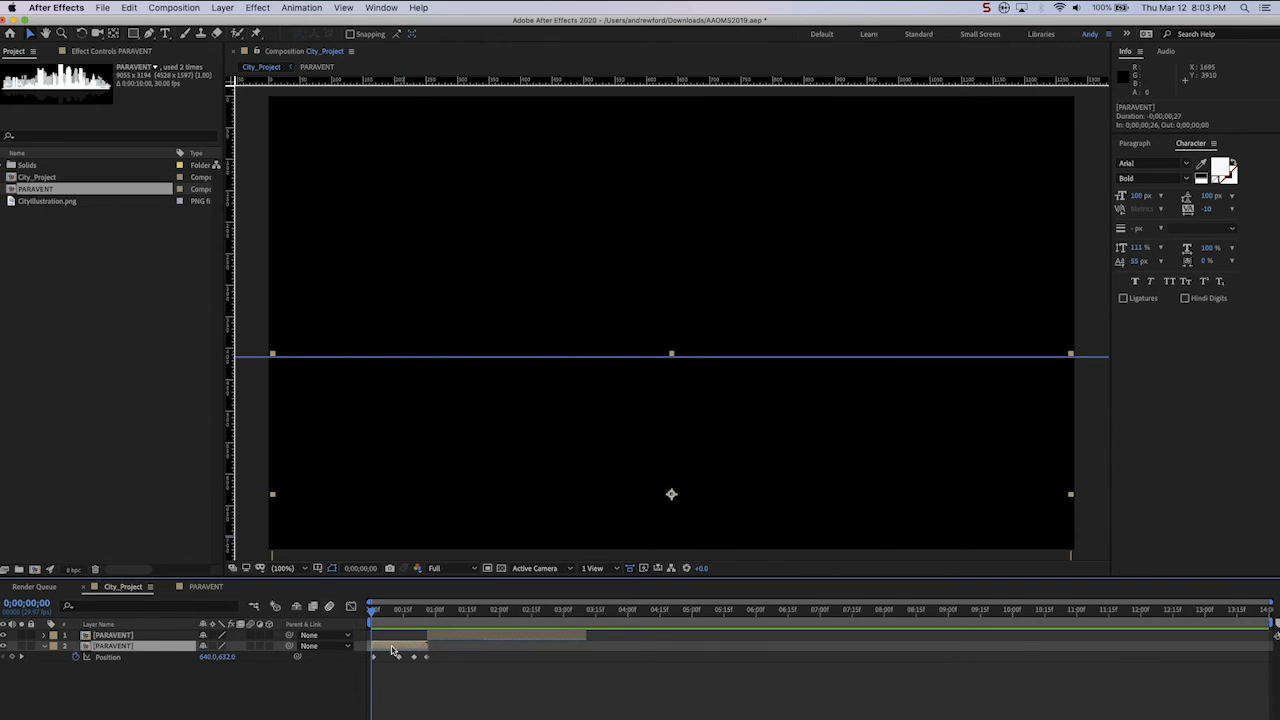